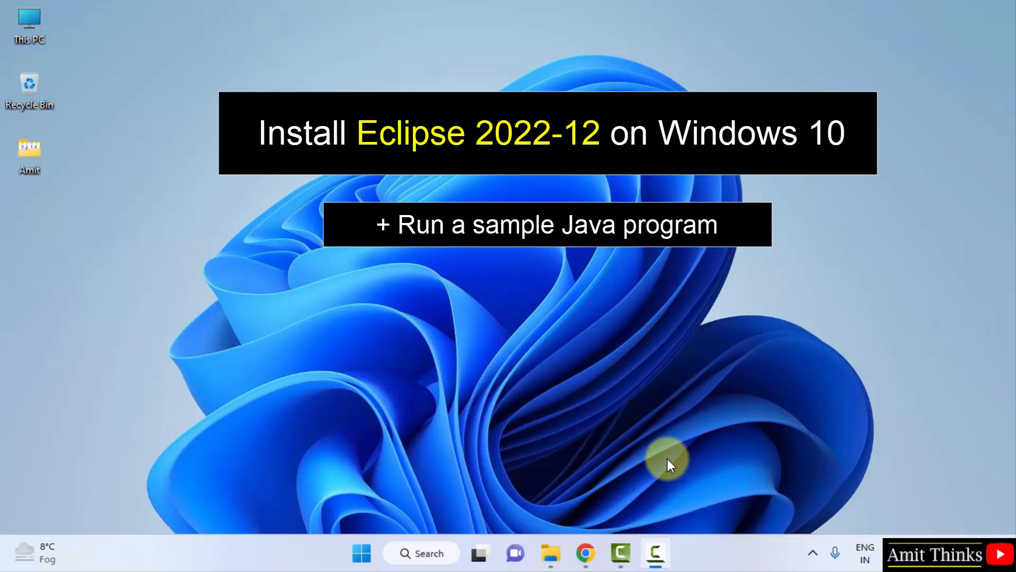
Step: Search Google for 'eclipse' in Chrome and bring up the results
{"action": "left_click", "coordinate": [585, 552]}
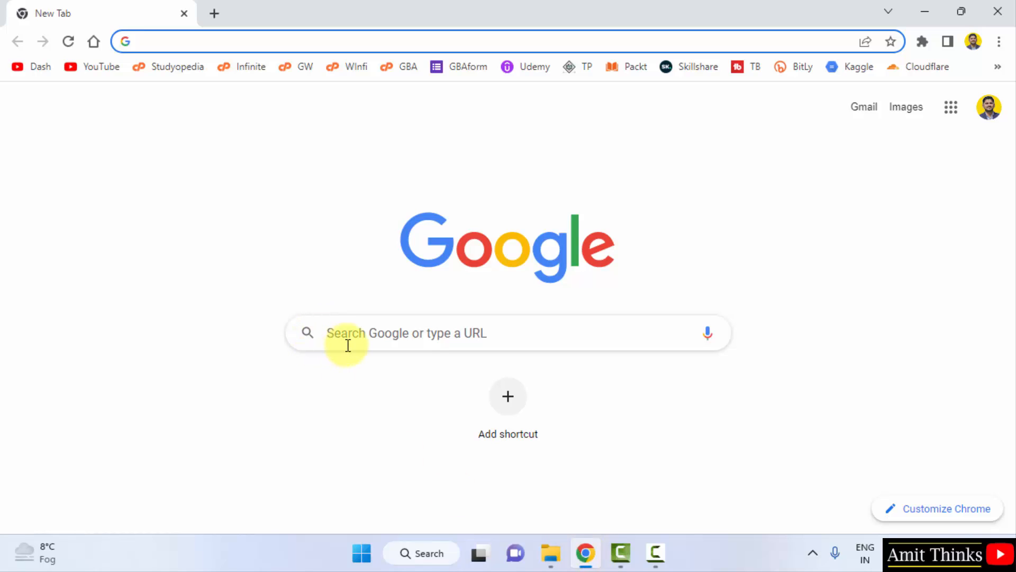
{"action": "type", "text": "eclipse"}
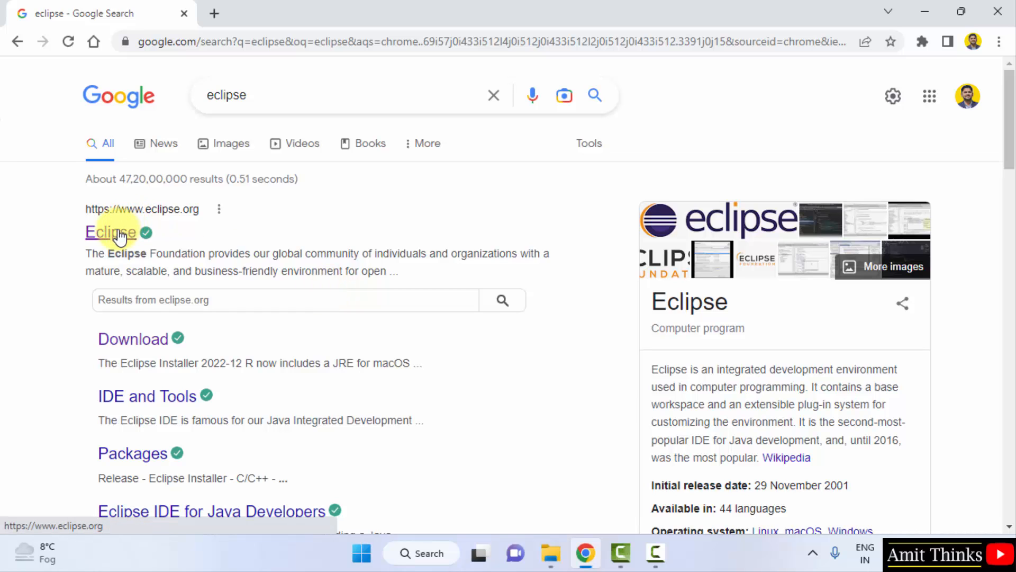
Step: From eclipse.org's downloads page, request the 64-bit Eclipse IDE 2022-12 installer
{"action": "left_click", "coordinate": [110, 231]}
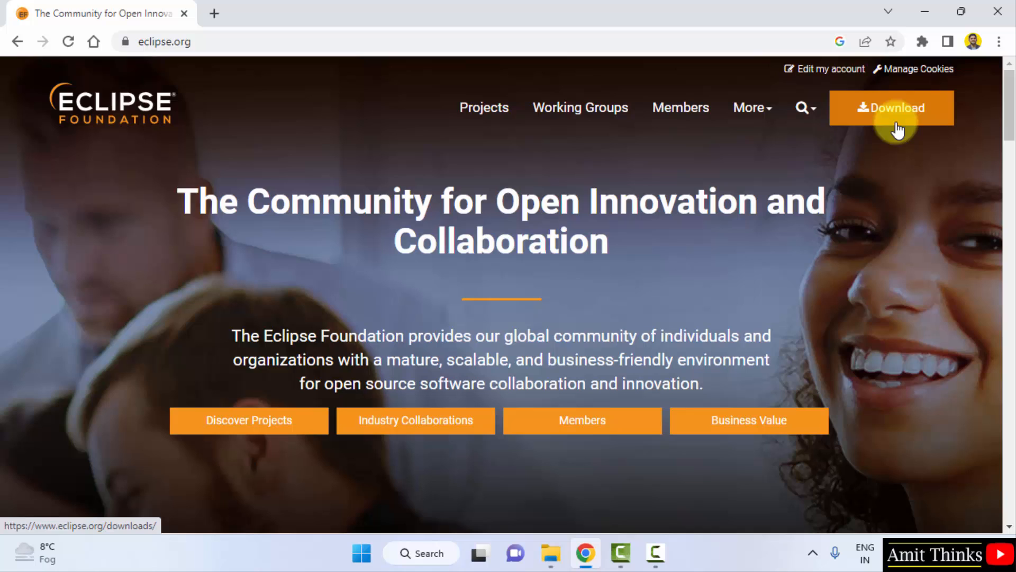
{"action": "left_click", "coordinate": [891, 108]}
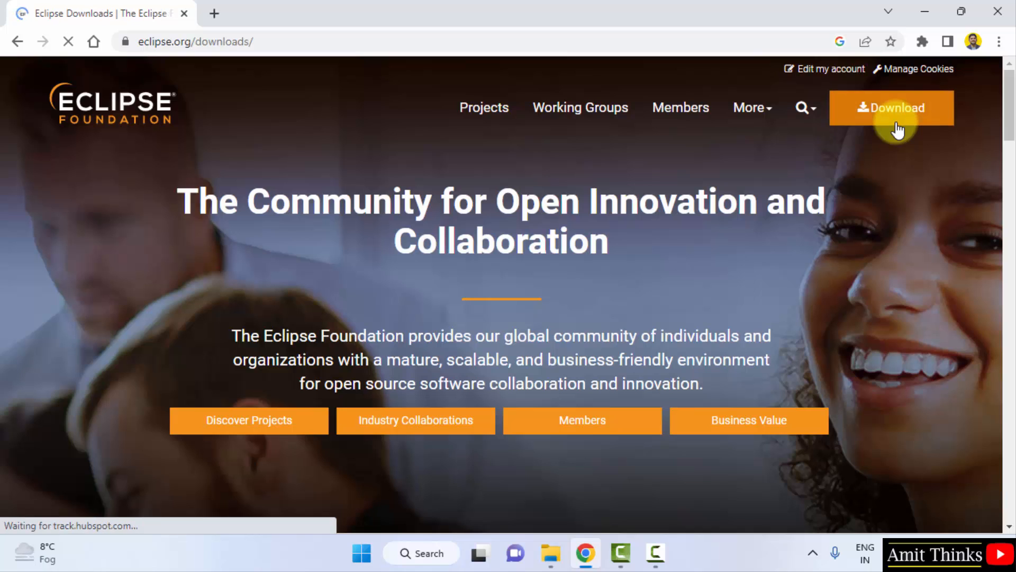
{"action": "left_click", "coordinate": [892, 108]}
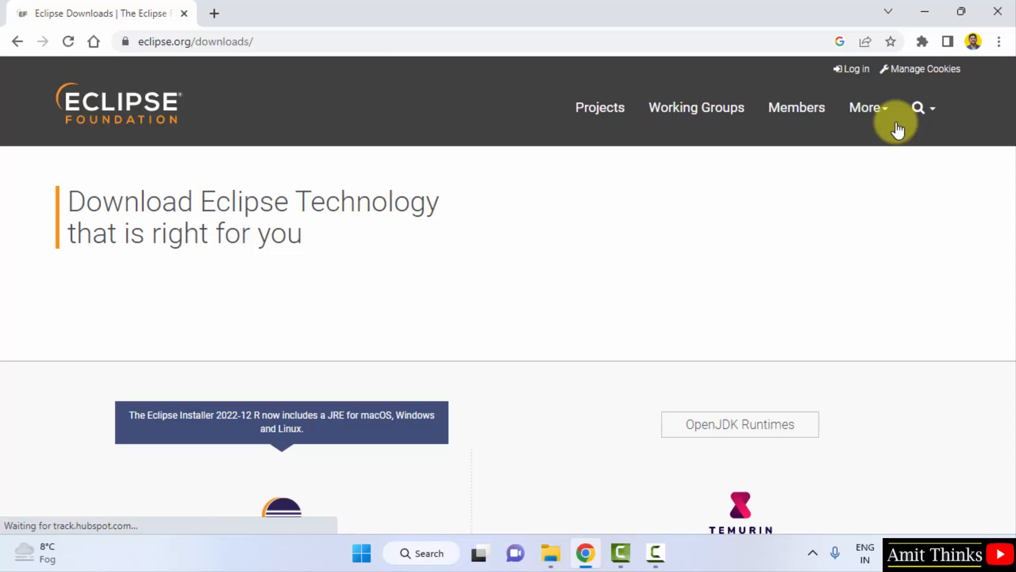
{"action": "scroll", "scroll_direction": "down", "scroll_amount": 3}
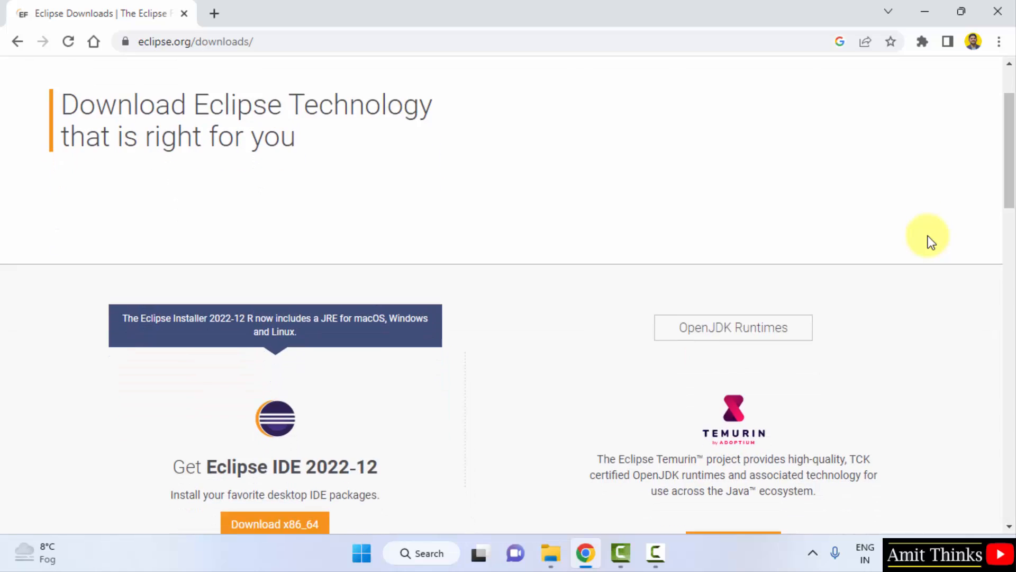
{"action": "scroll", "scroll_direction": "down", "scroll_amount": 3}
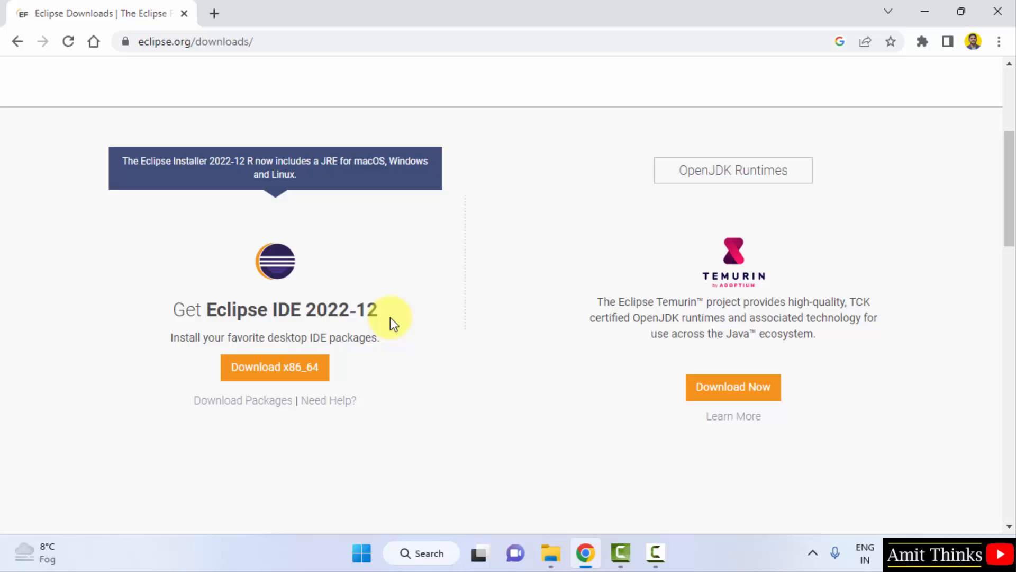
{"action": "mouse_move", "coordinate": [299, 174]}
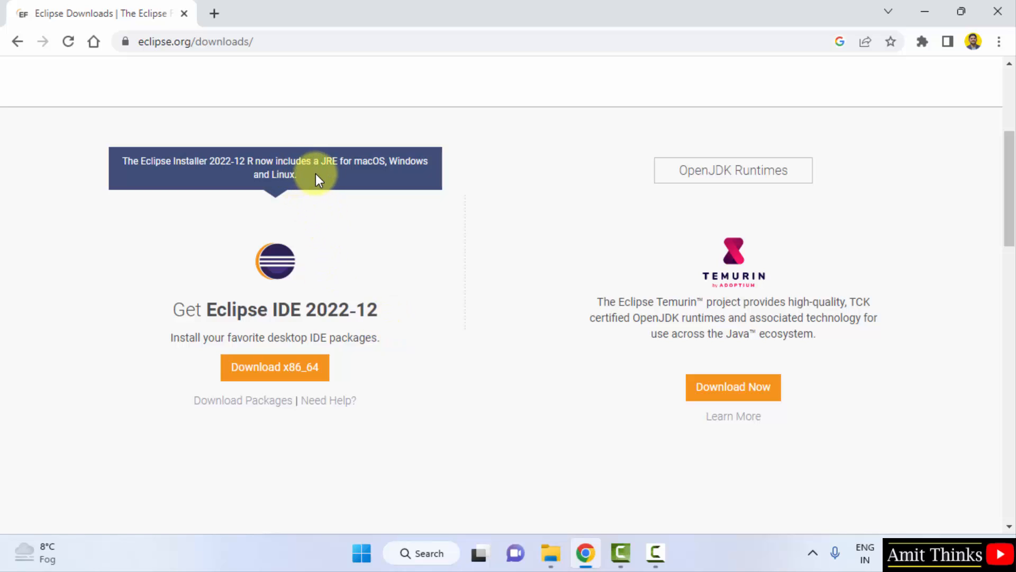
{"action": "mouse_move", "coordinate": [274, 368]}
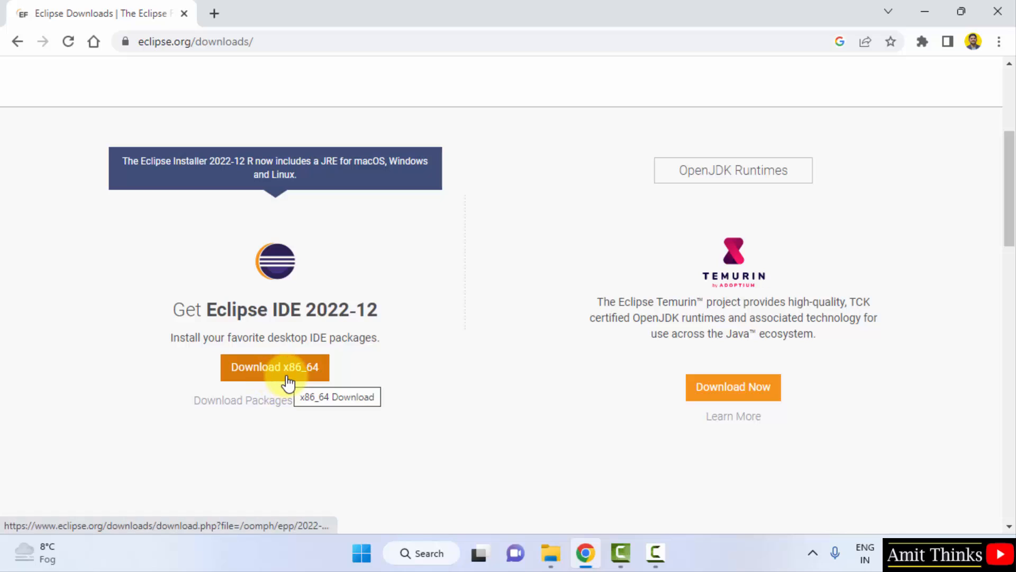
{"action": "left_click", "coordinate": [275, 367]}
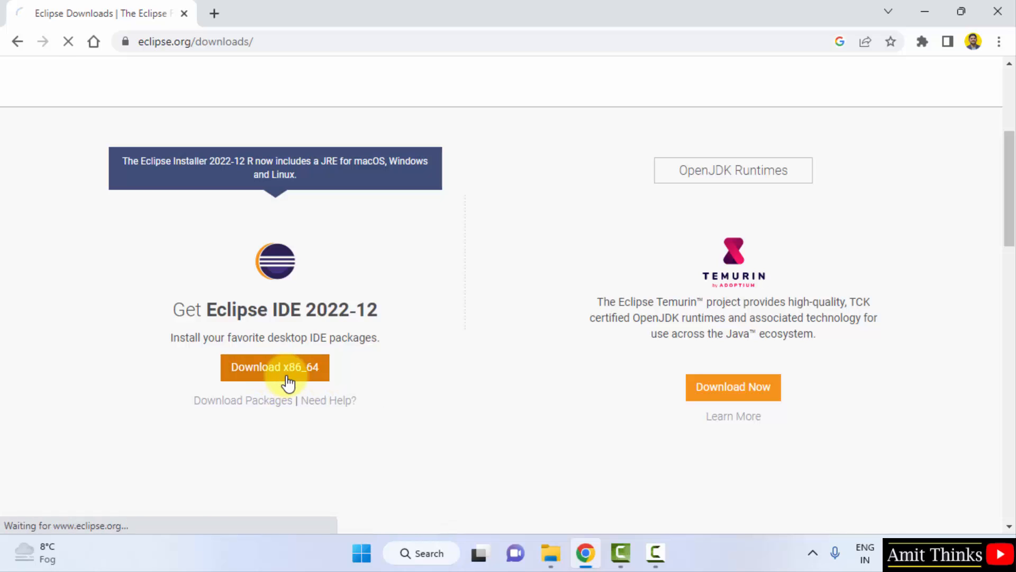
Step: Download eclipse-inst-jre-win64.exe from the mirror and run it from Chrome's download bar
{"action": "left_click", "coordinate": [274, 367]}
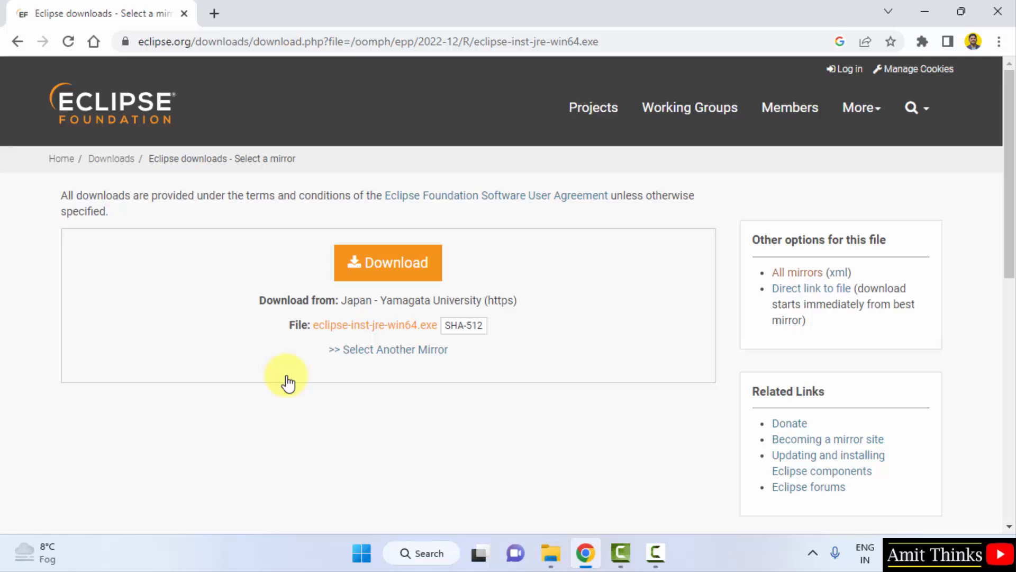
{"action": "mouse_move", "coordinate": [552, 400]}
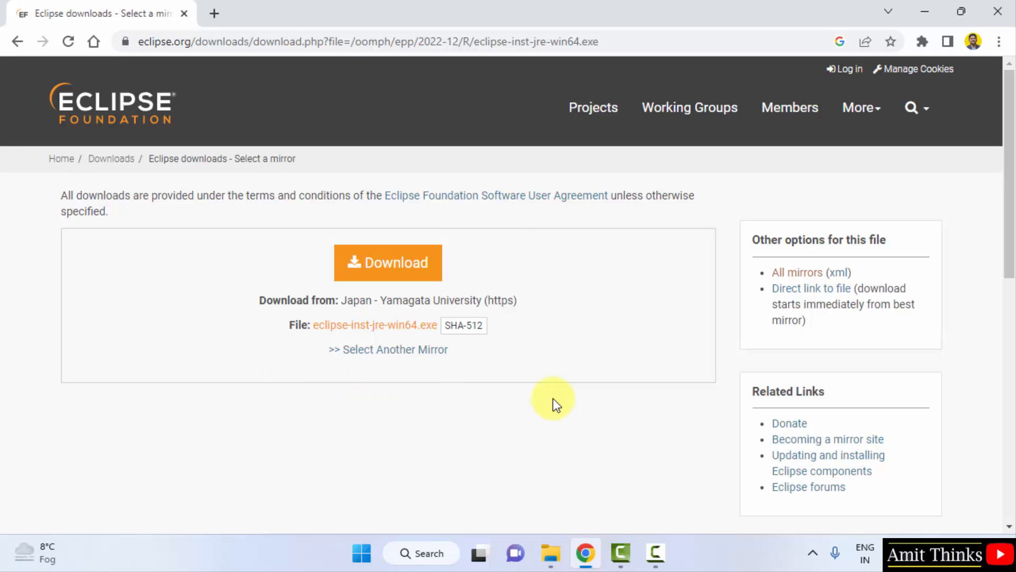
{"action": "left_click", "coordinate": [387, 262]}
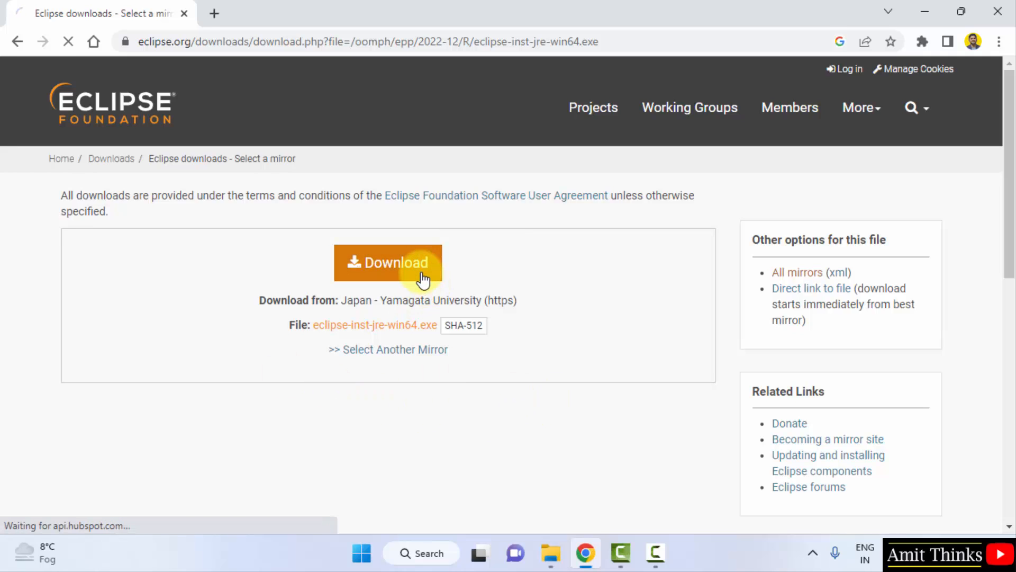
{"action": "left_click", "coordinate": [389, 262]}
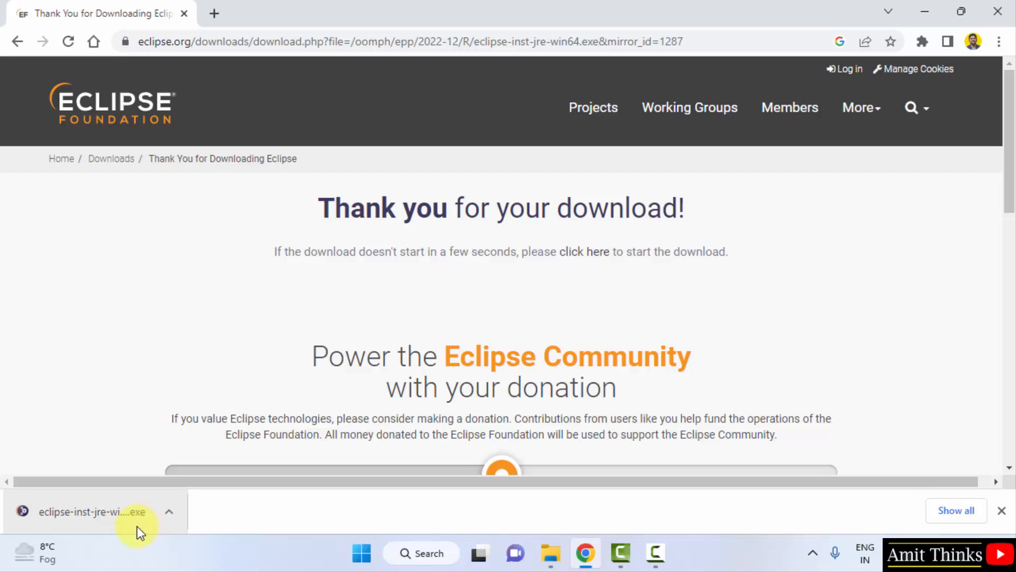
{"action": "left_click", "coordinate": [93, 511]}
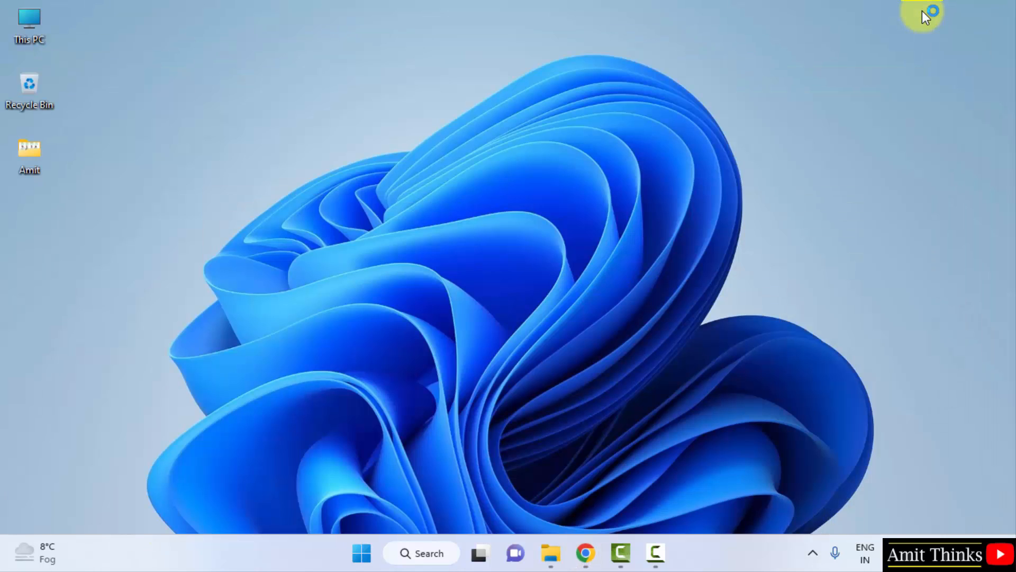
Step: Let the Eclipse Installer start and look through its list of IDE packages
{"action": "left_click", "coordinate": [673, 552]}
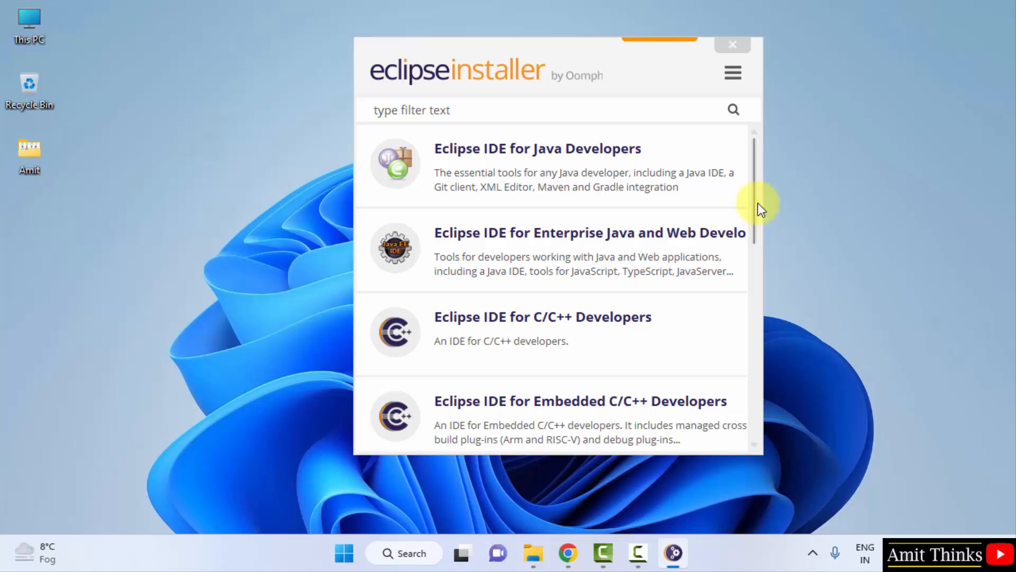
{"action": "scroll", "scroll_direction": "down", "scroll_amount": 3}
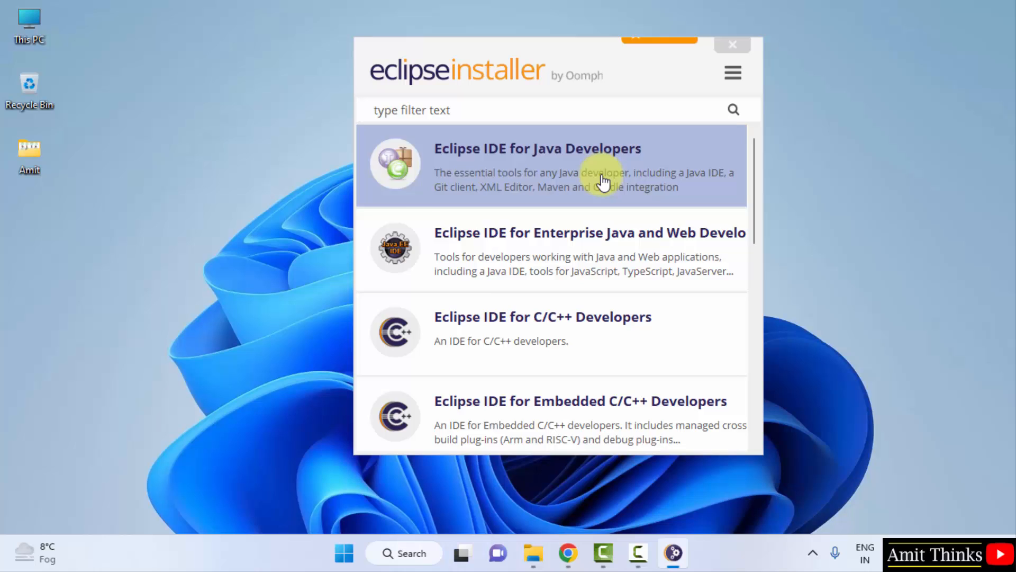
Step: Install Eclipse IDE for Java Developers with the JRE 19.0.1 runtime as its Java 17+ VM
{"action": "left_click", "coordinate": [537, 165]}
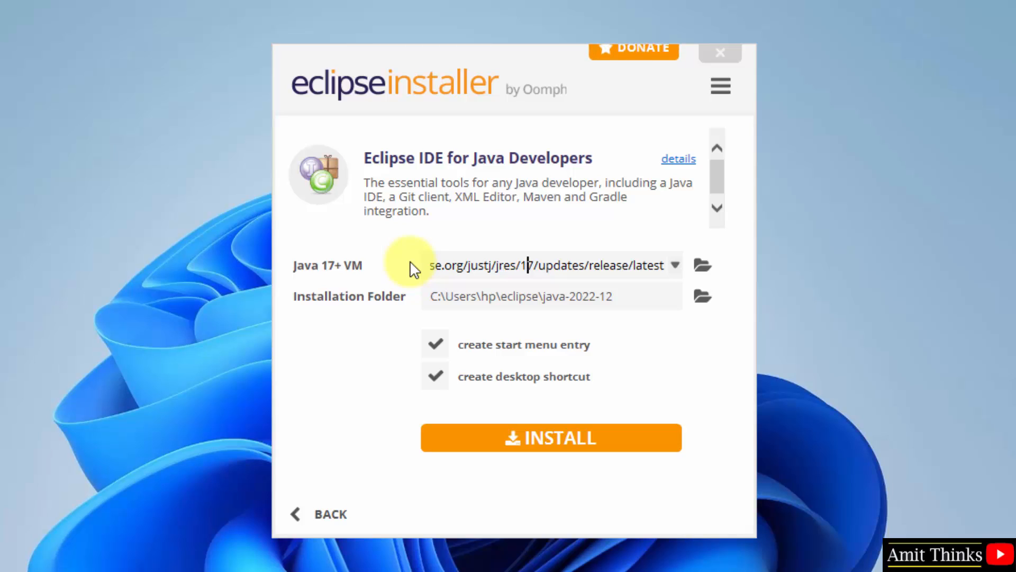
{"action": "mouse_move", "coordinate": [674, 272]}
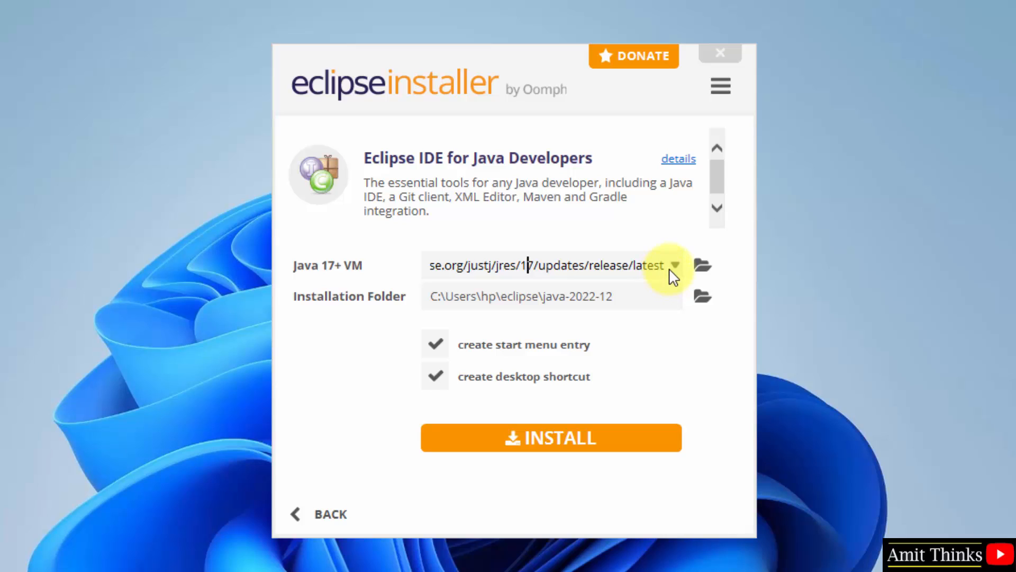
{"action": "left_click", "coordinate": [675, 265]}
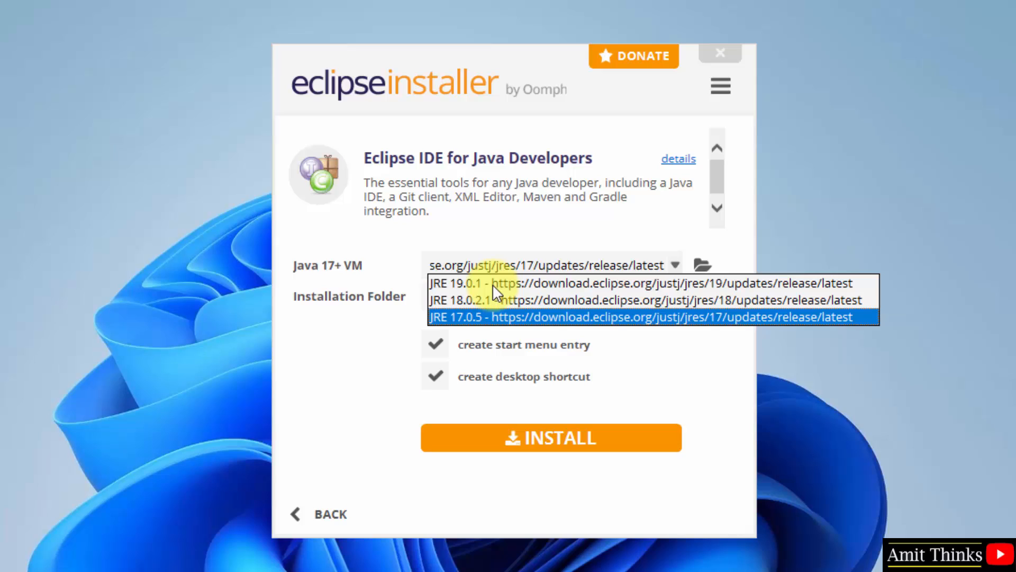
{"action": "left_click", "coordinate": [647, 283]}
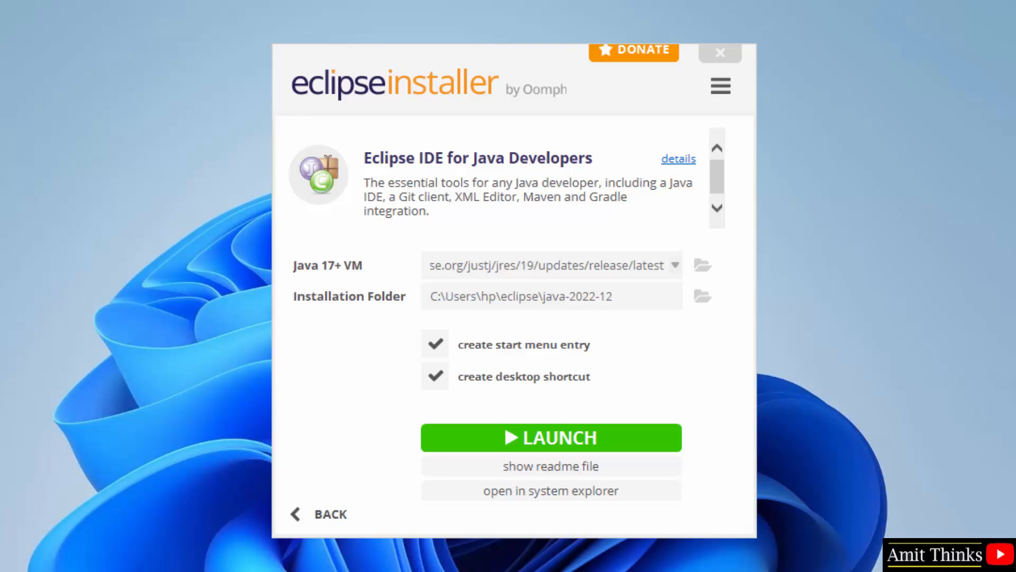
{"action": "mouse_move", "coordinate": [632, 451]}
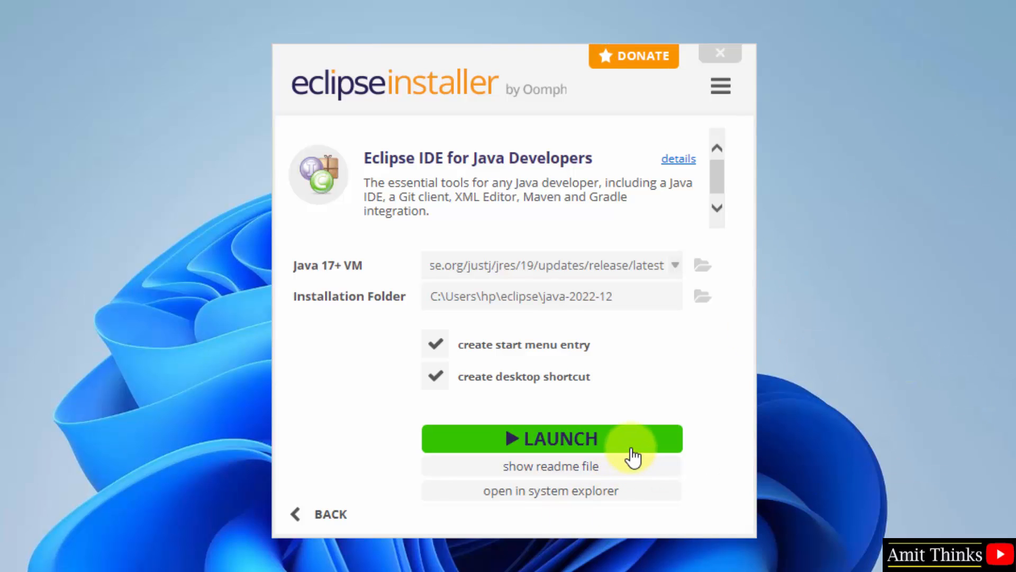
Step: Launch Eclipse into eclipse-workspace, remembering it as the default workspace
{"action": "left_click", "coordinate": [550, 438]}
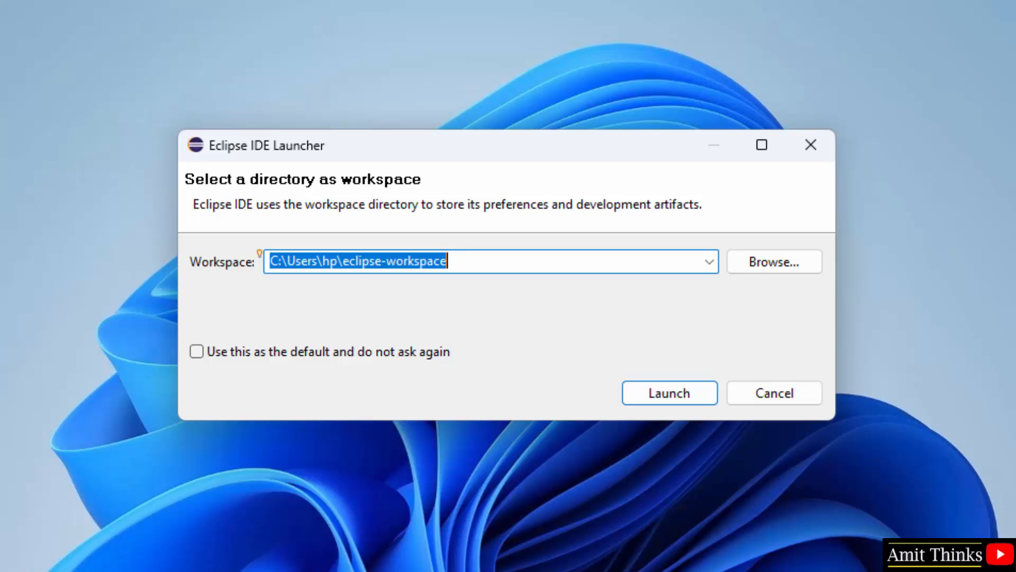
{"action": "mouse_move", "coordinate": [711, 262]}
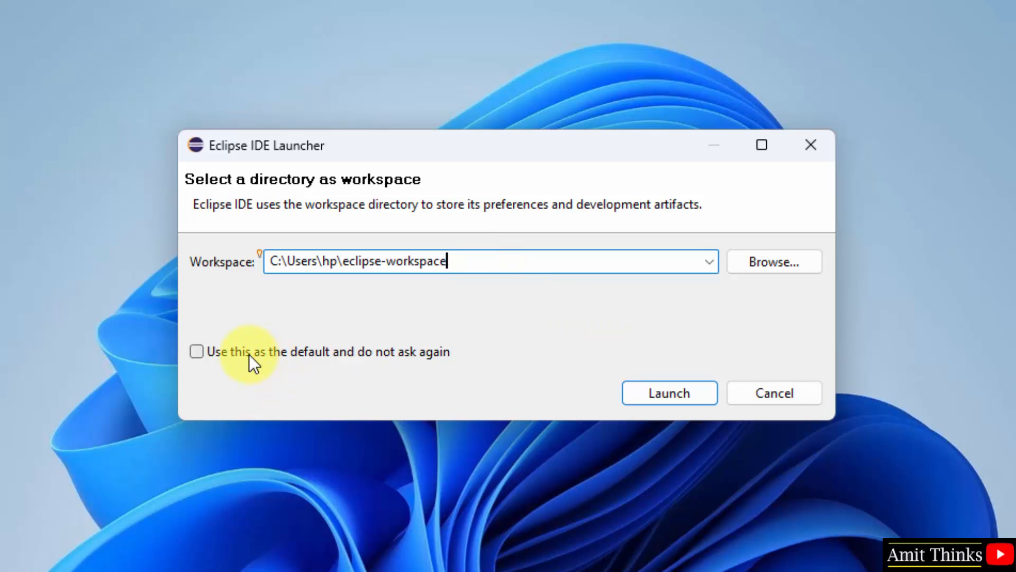
{"action": "left_click", "coordinate": [197, 351]}
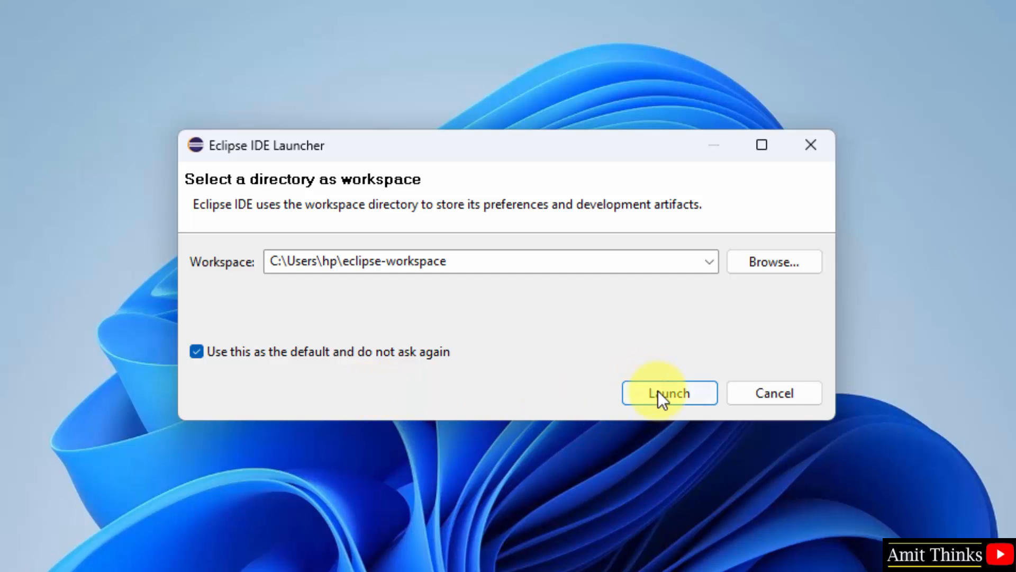
{"action": "left_click", "coordinate": [669, 392]}
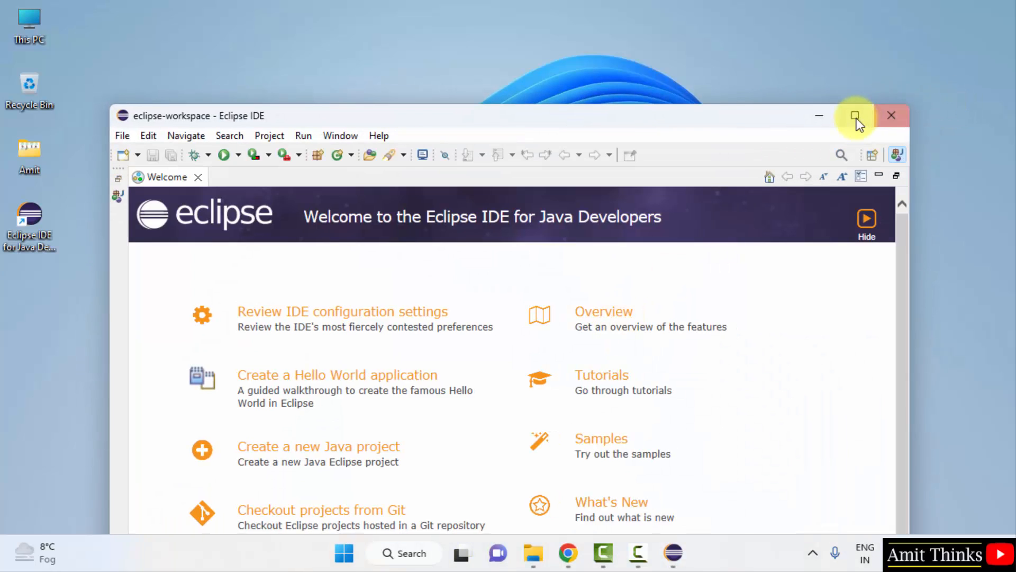
Step: Maximize Eclipse and start a new Java project named AmitApplication
{"action": "left_click", "coordinate": [856, 115]}
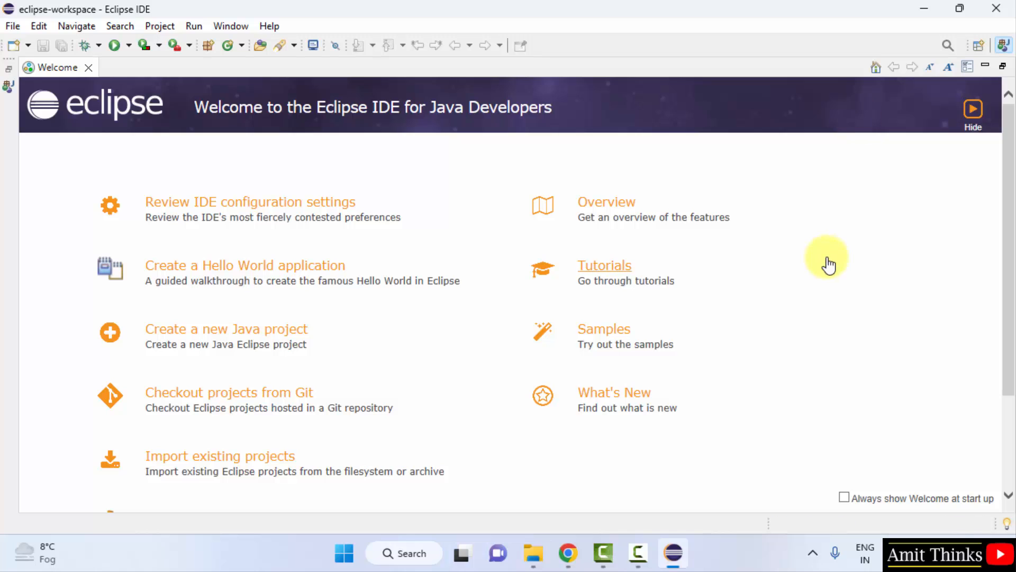
{"action": "left_click", "coordinate": [12, 25]}
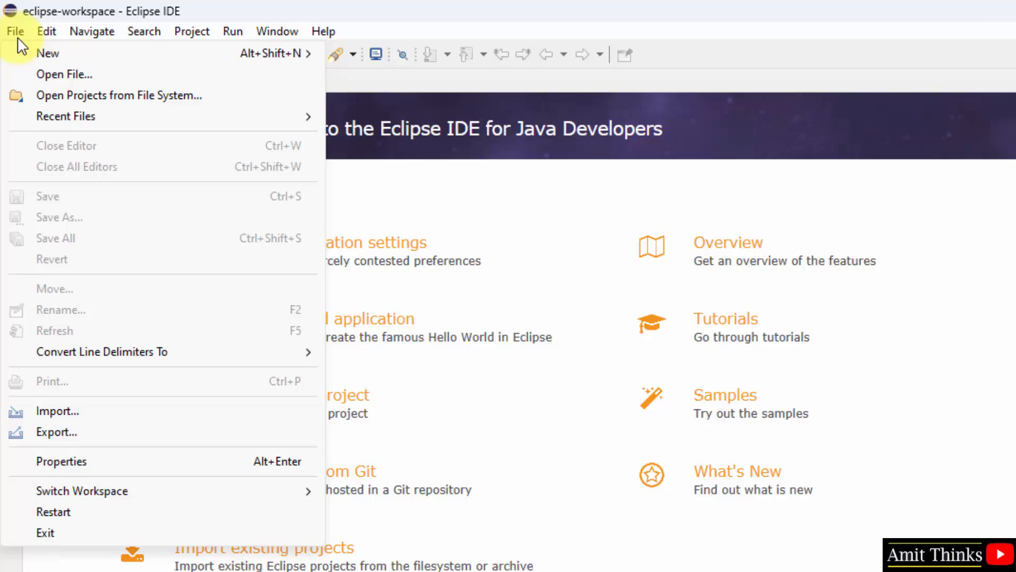
{"action": "left_click", "coordinate": [48, 53]}
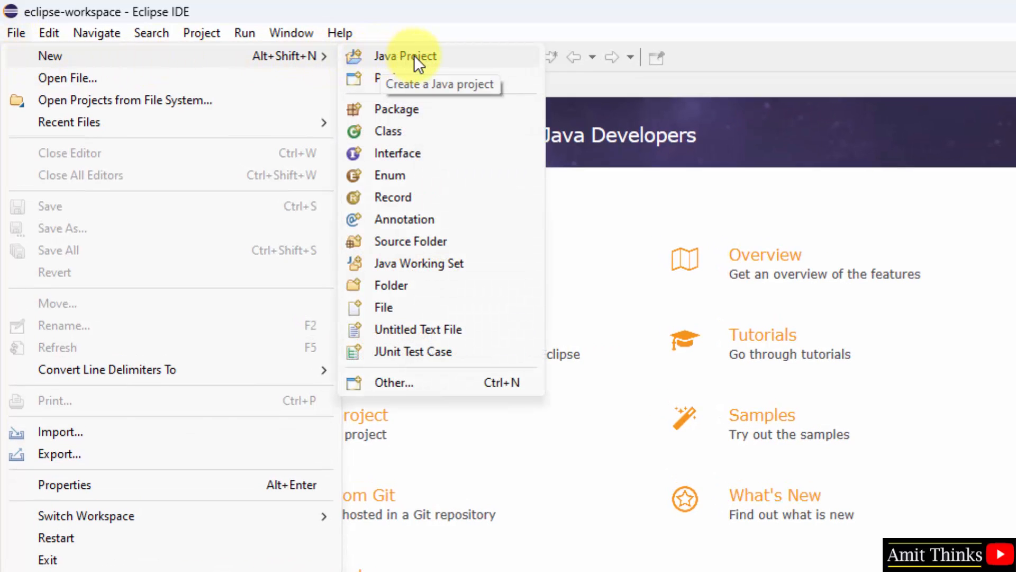
{"action": "left_click", "coordinate": [404, 56]}
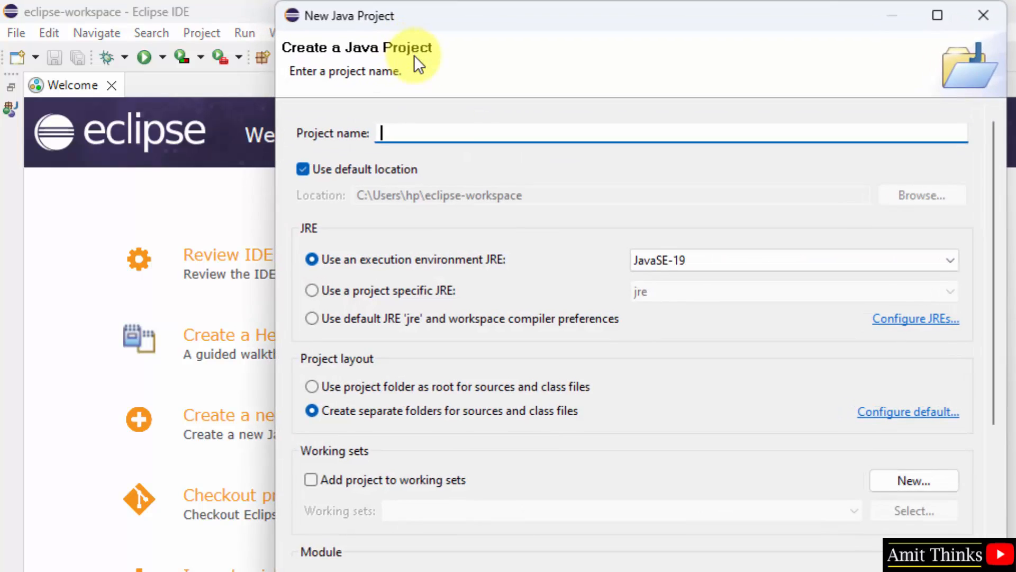
{"action": "type", "text": "AmitApplication"}
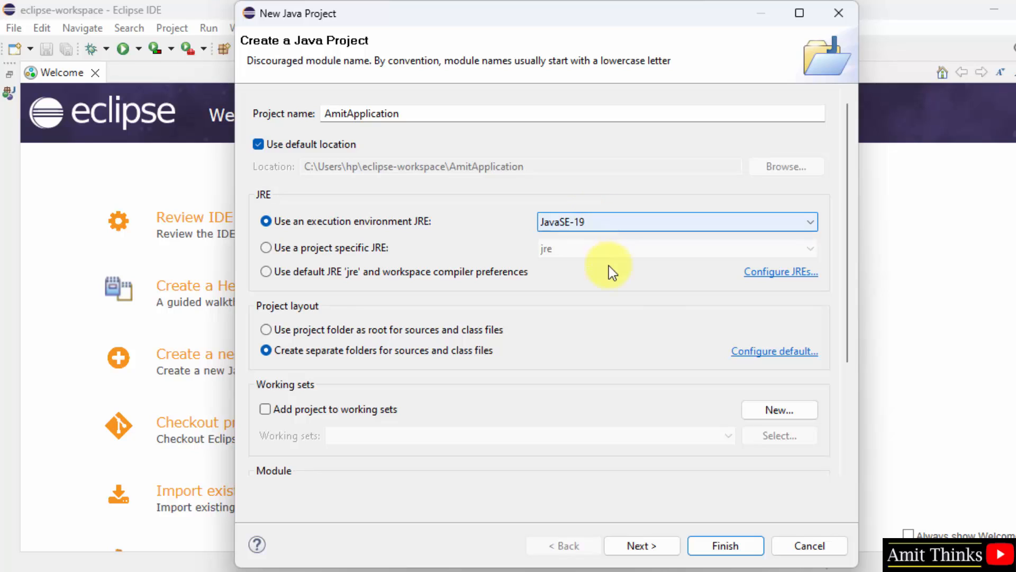
Step: Finish creating the AmitApplication project and close the Welcome page
{"action": "left_click", "coordinate": [642, 545]}
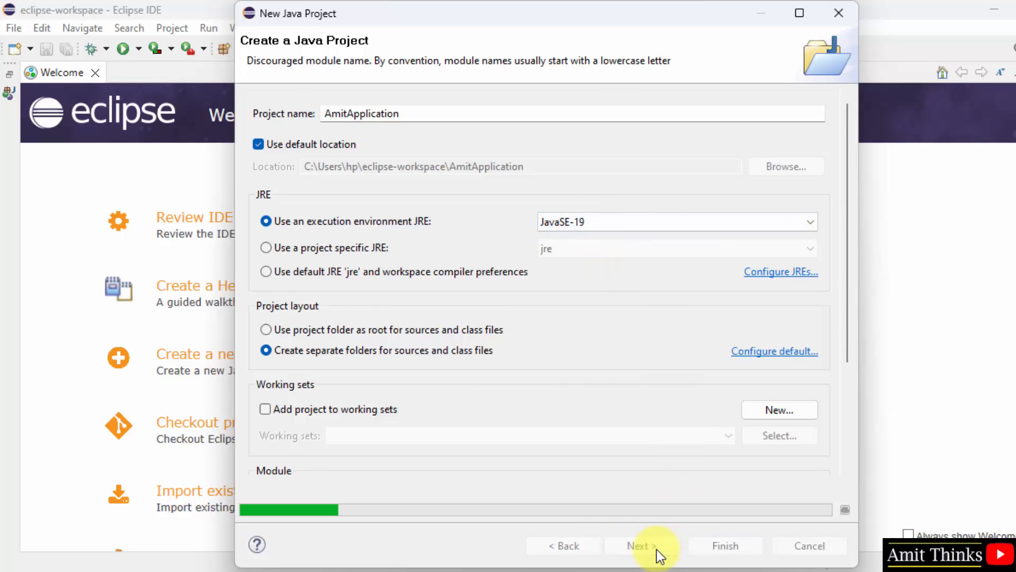
{"action": "left_click", "coordinate": [642, 545]}
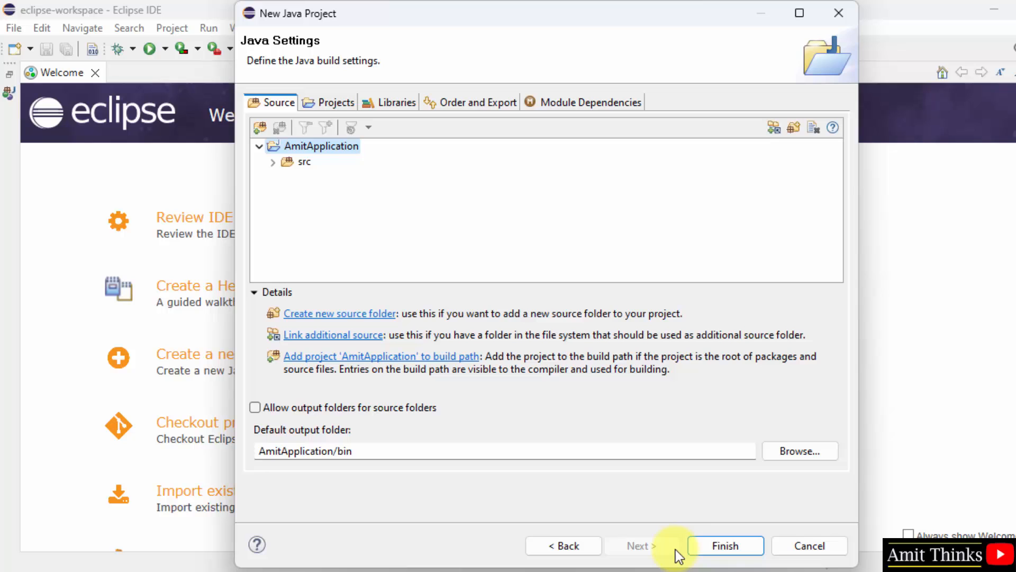
{"action": "left_click", "coordinate": [724, 545]}
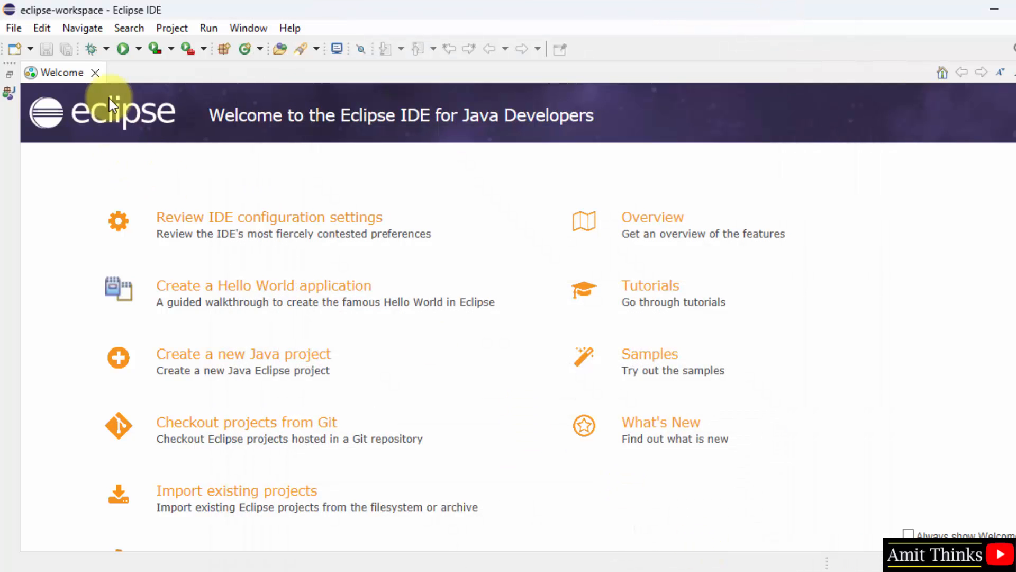
{"action": "mouse_move", "coordinate": [96, 73]}
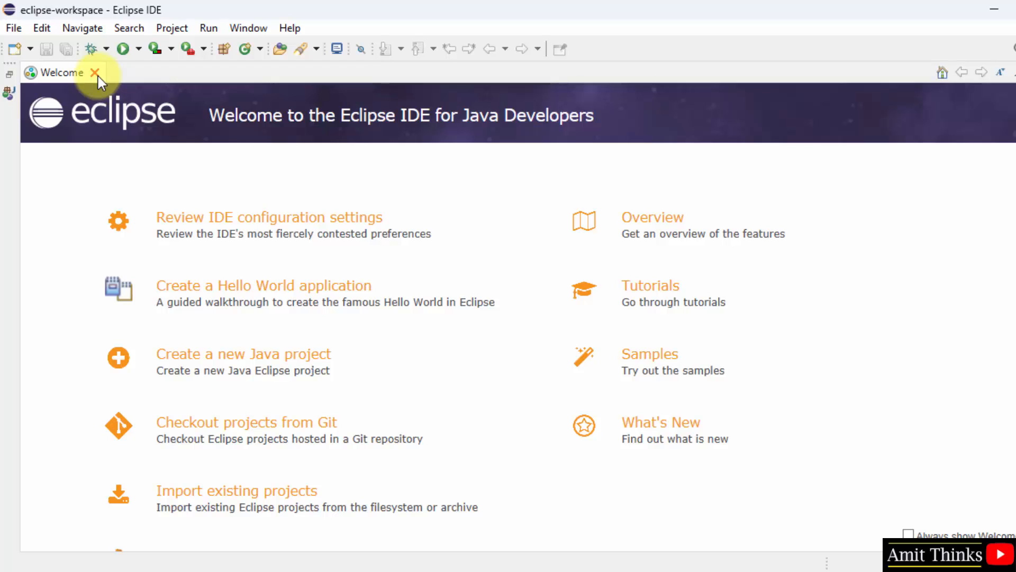
{"action": "left_click", "coordinate": [96, 73]}
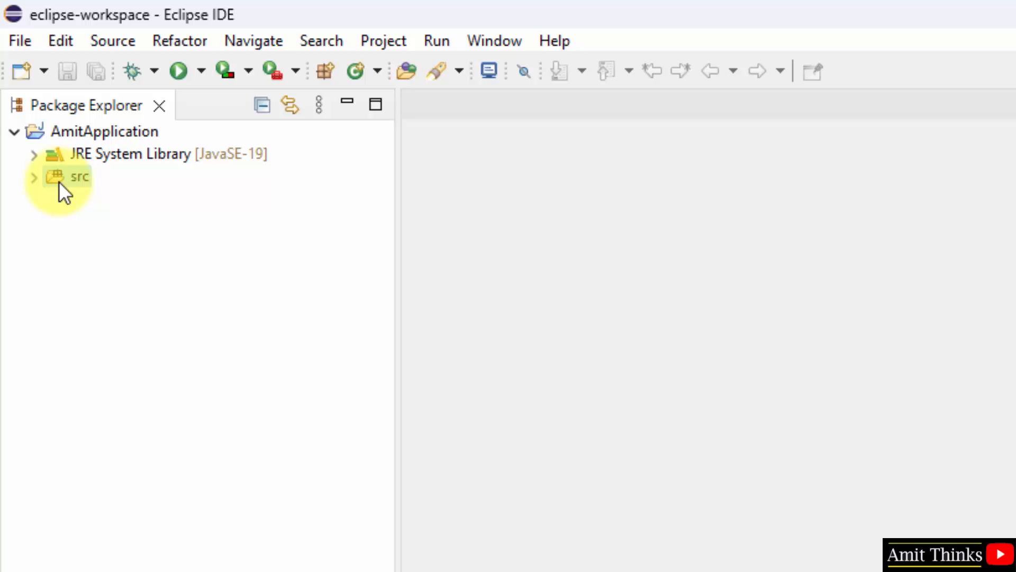
Step: Create class Demo in package studyopedia under src with a main method stub, no inherited abstract stubs
{"action": "right_click", "coordinate": [77, 177]}
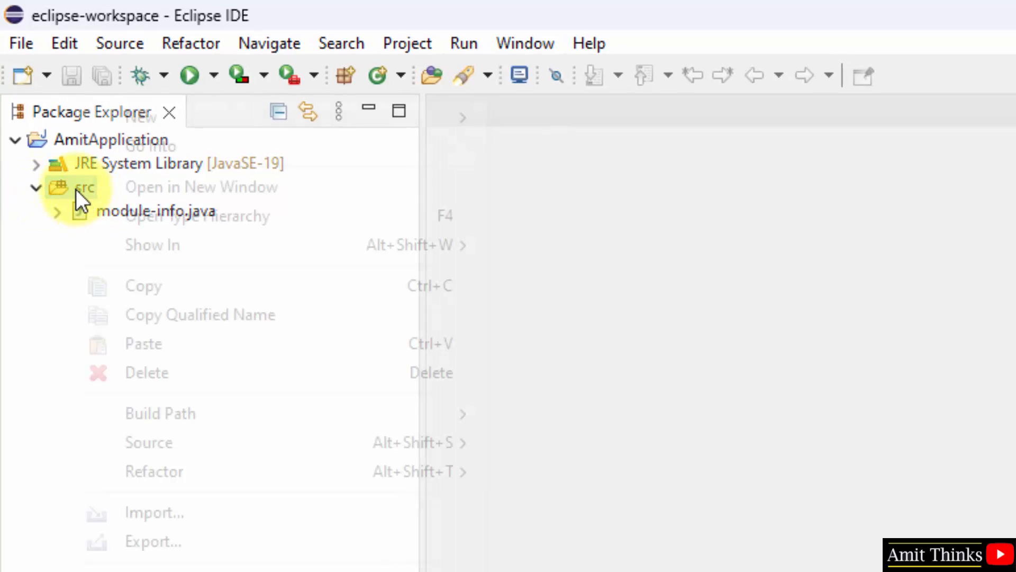
{"action": "mouse_move", "coordinate": [140, 118]}
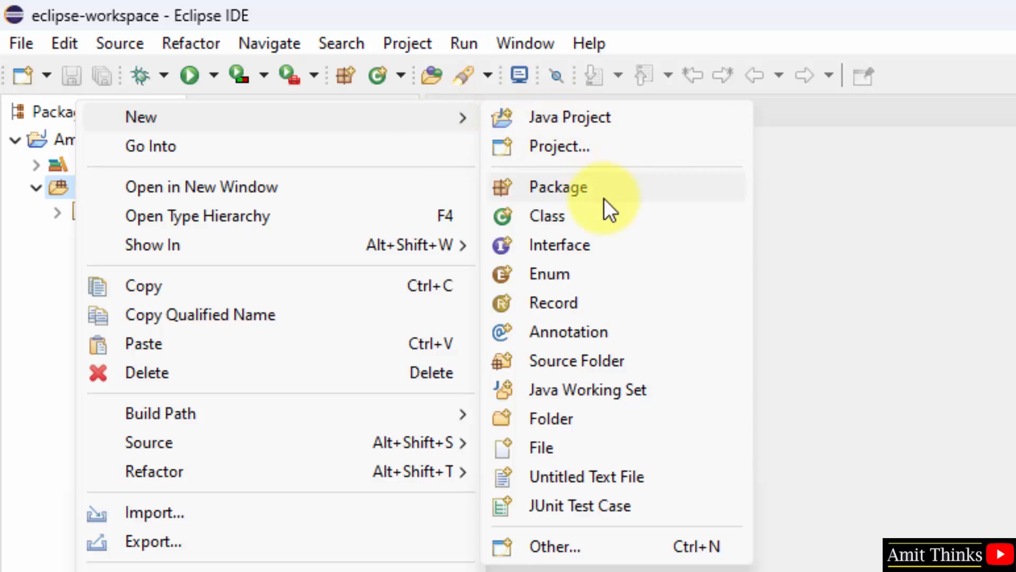
{"action": "left_click", "coordinate": [548, 216]}
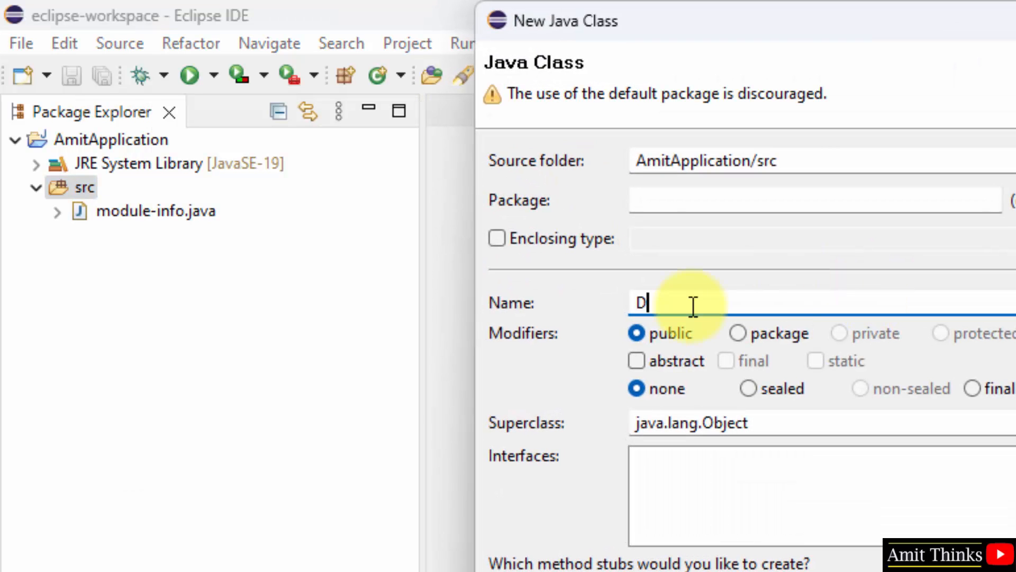
{"action": "type", "text": "emo"}
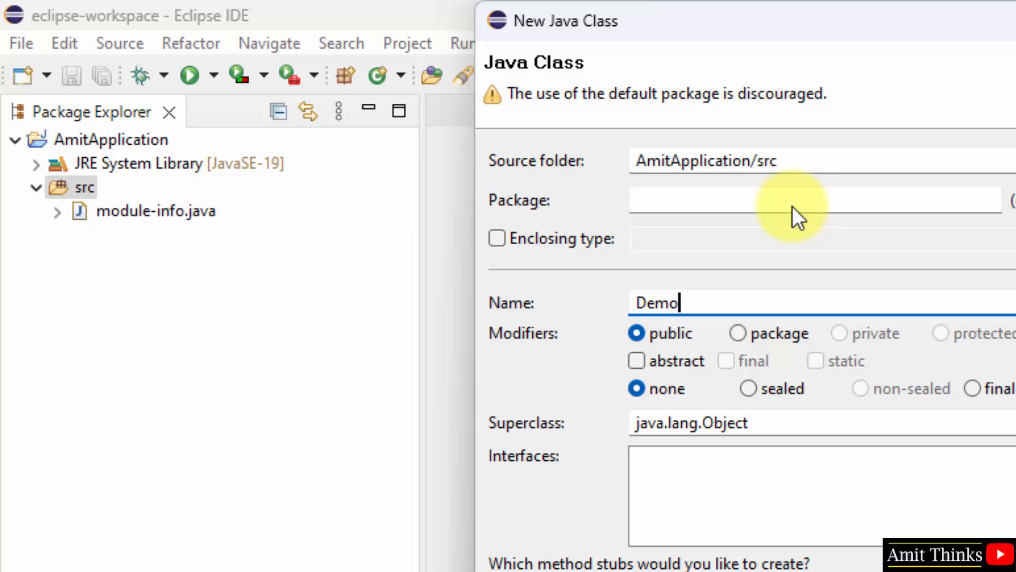
{"action": "type", "text": "studyoped"}
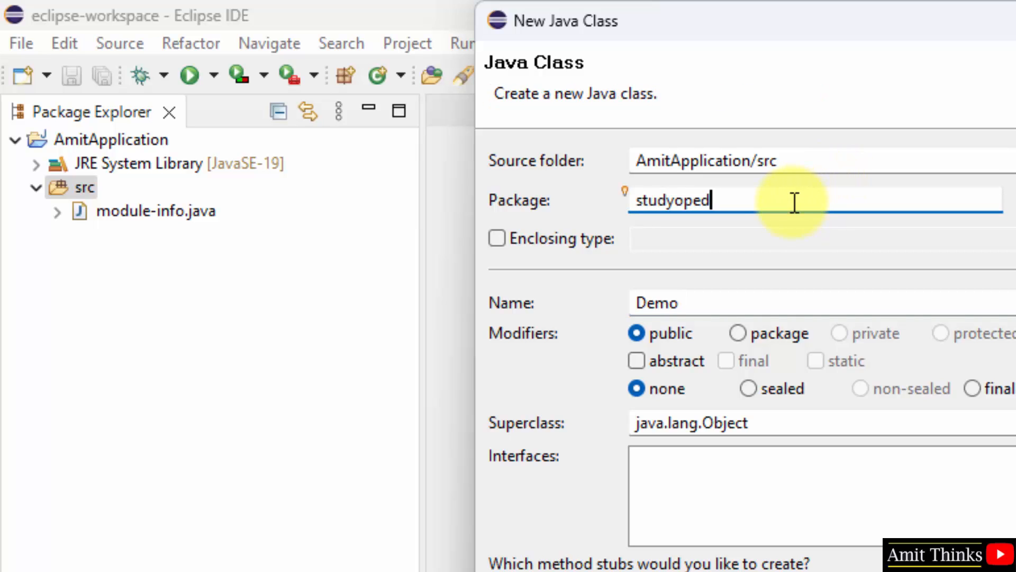
{"action": "type", "text": "ia"}
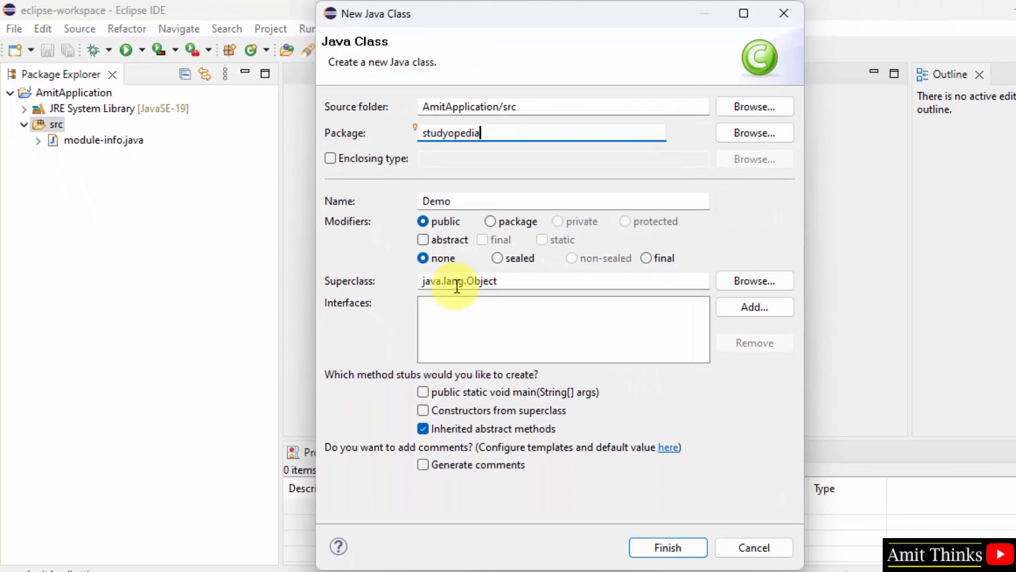
{"action": "left_click", "coordinate": [423, 392]}
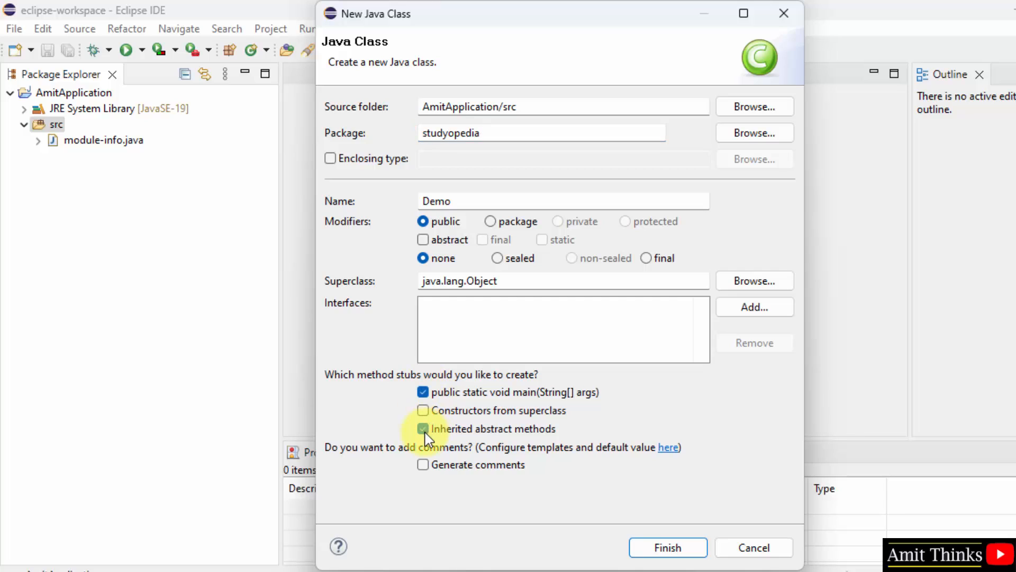
{"action": "left_click", "coordinate": [424, 429]}
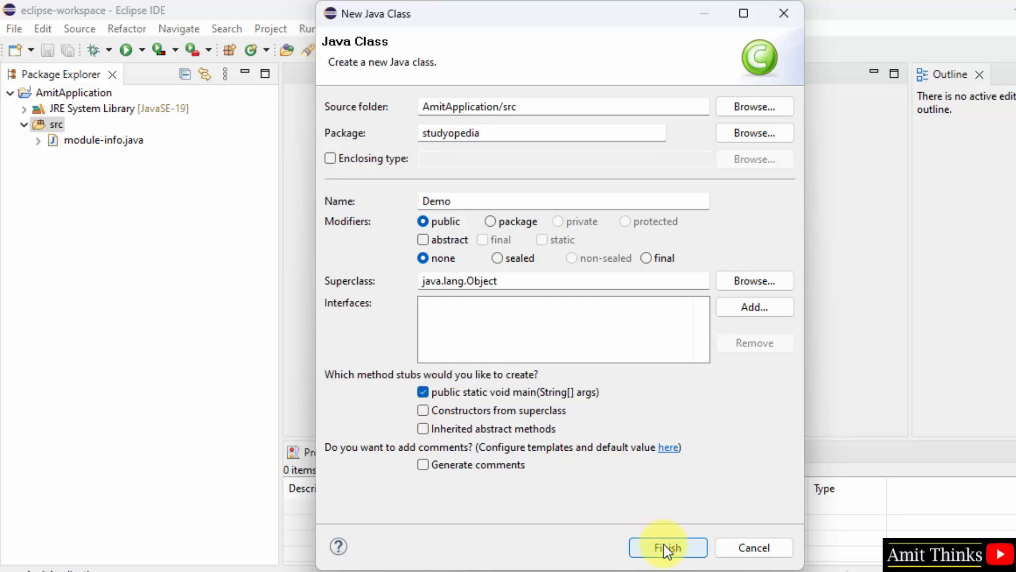
{"action": "left_click", "coordinate": [667, 547]}
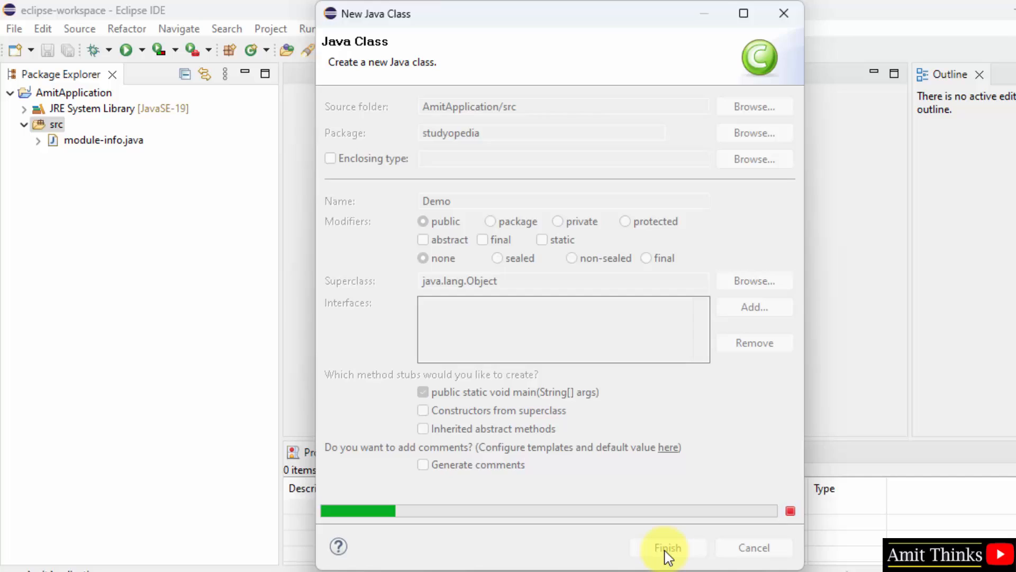
{"action": "left_click", "coordinate": [665, 548]}
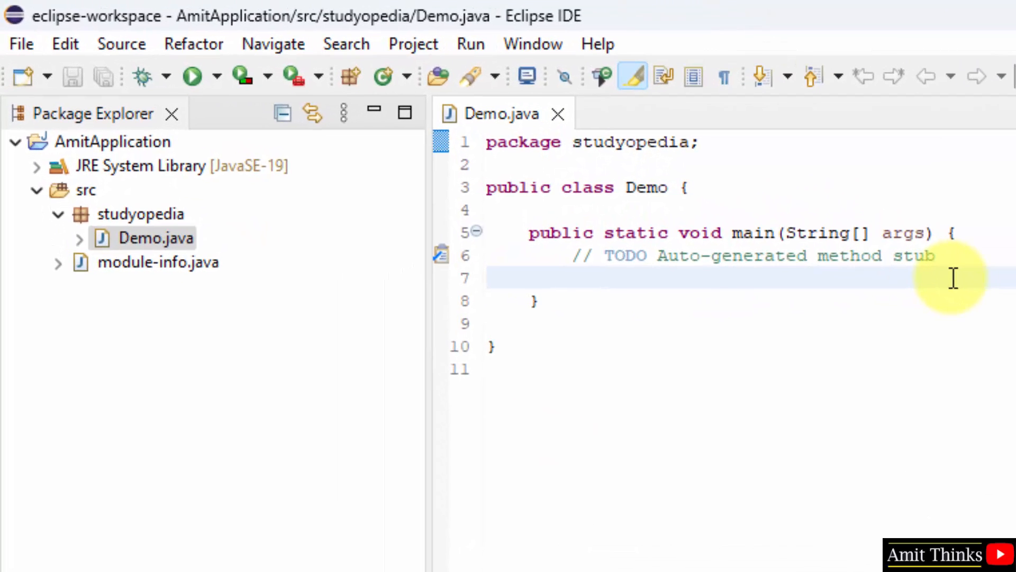
Step: Write System.out.println("First Java program...") in main and save Demo.java
{"action": "type", "text": "Syste"}
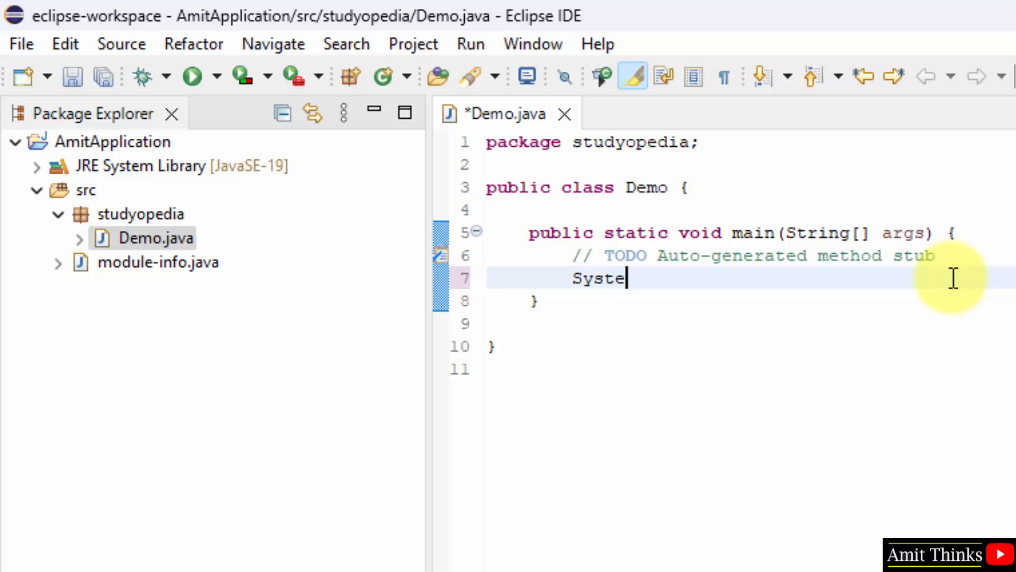
{"action": "type", "text": "m.out.println("}
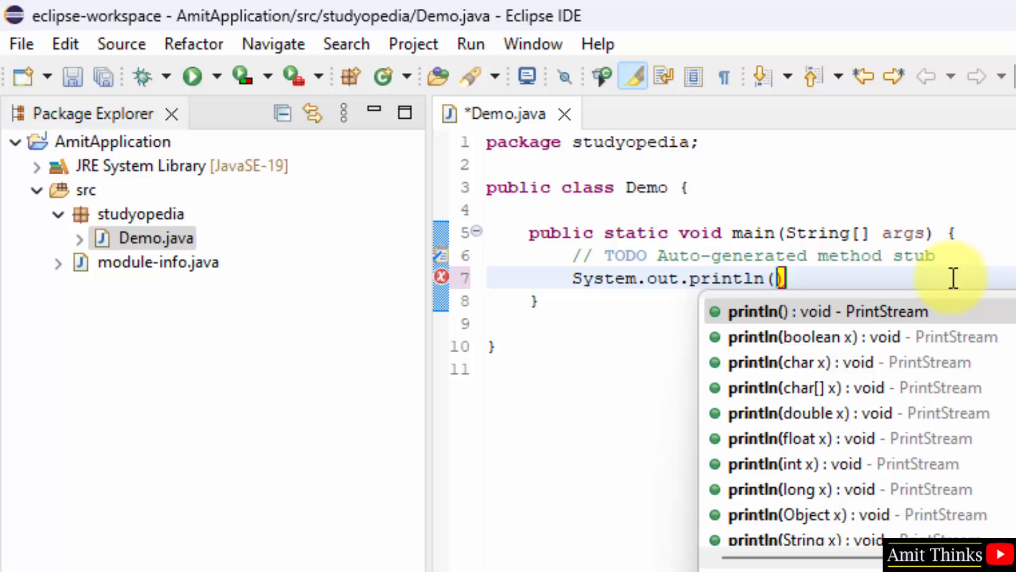
{"action": "type", "text": "\""}
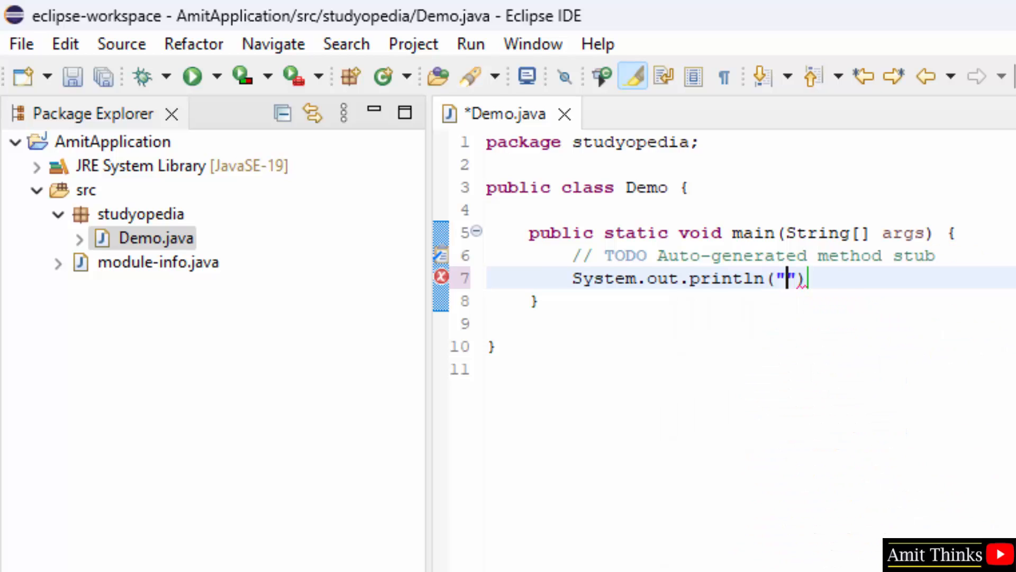
{"action": "type", "text": "First Java program"}
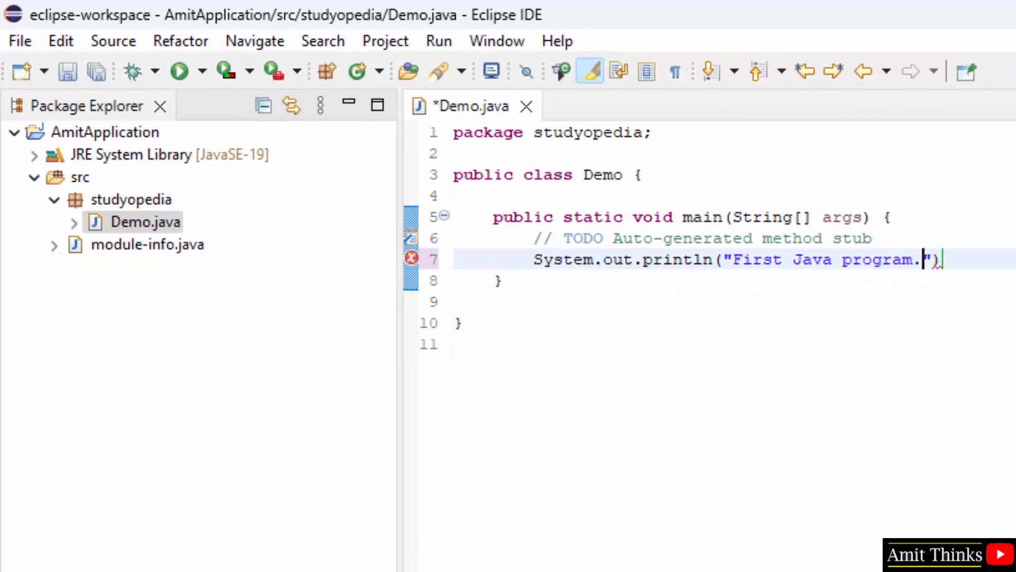
{"action": "type", "text": ".."}
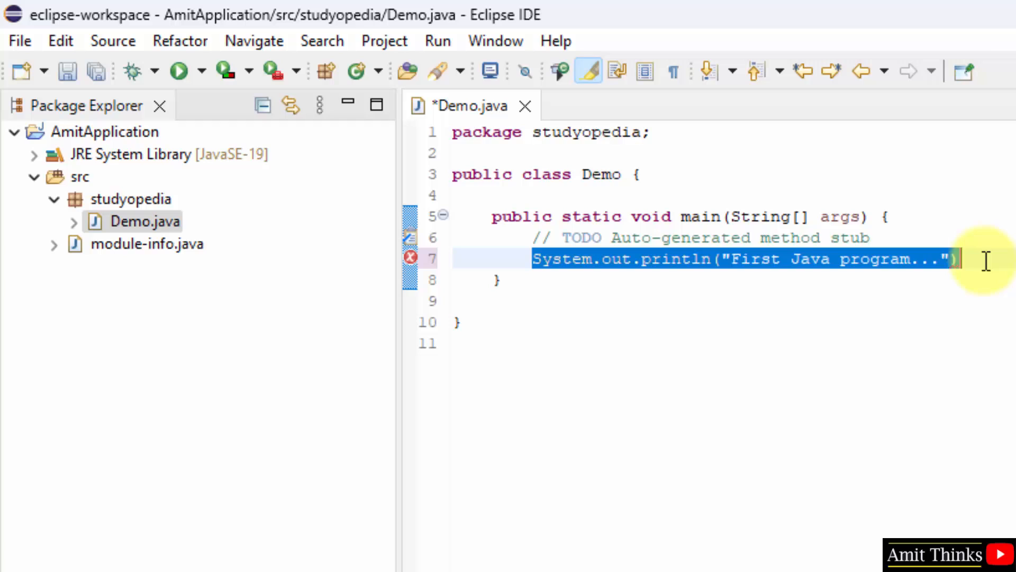
{"action": "double_click", "coordinate": [588, 132]}
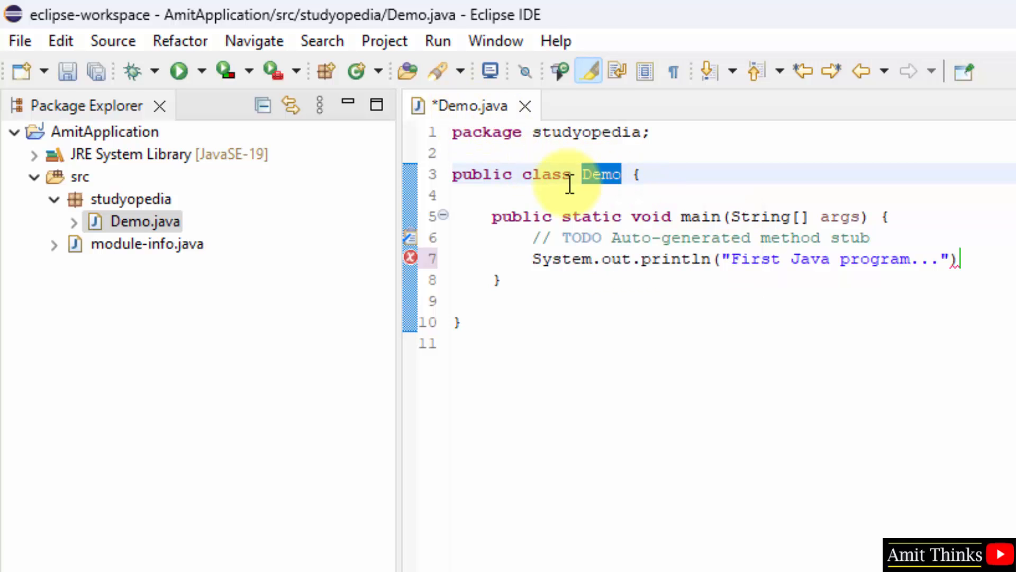
{"action": "left_click", "coordinate": [19, 41]}
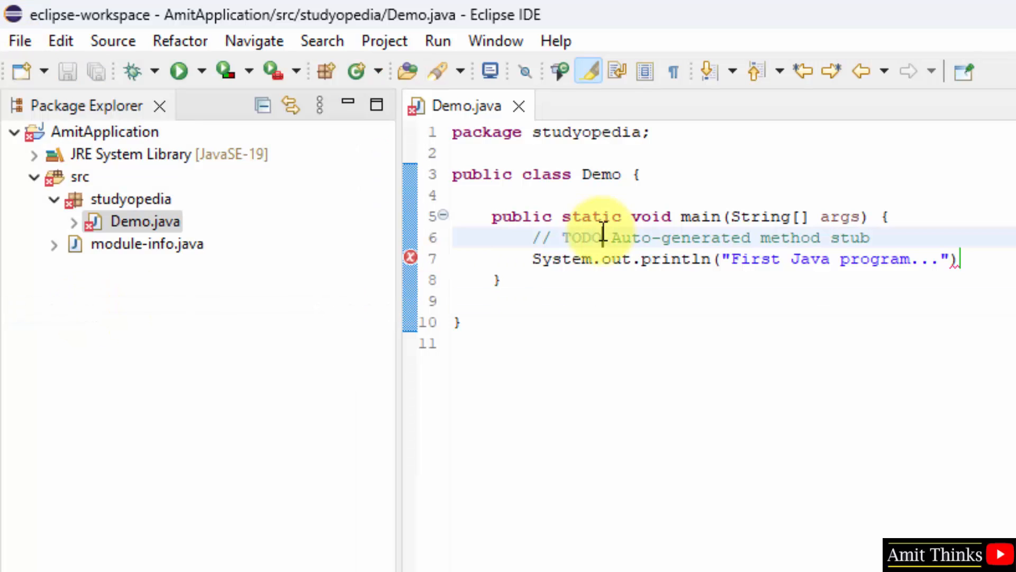
Step: Run AmitApplication as a Java application despite errors, then add the missing semicolon
{"action": "right_click", "coordinate": [104, 131]}
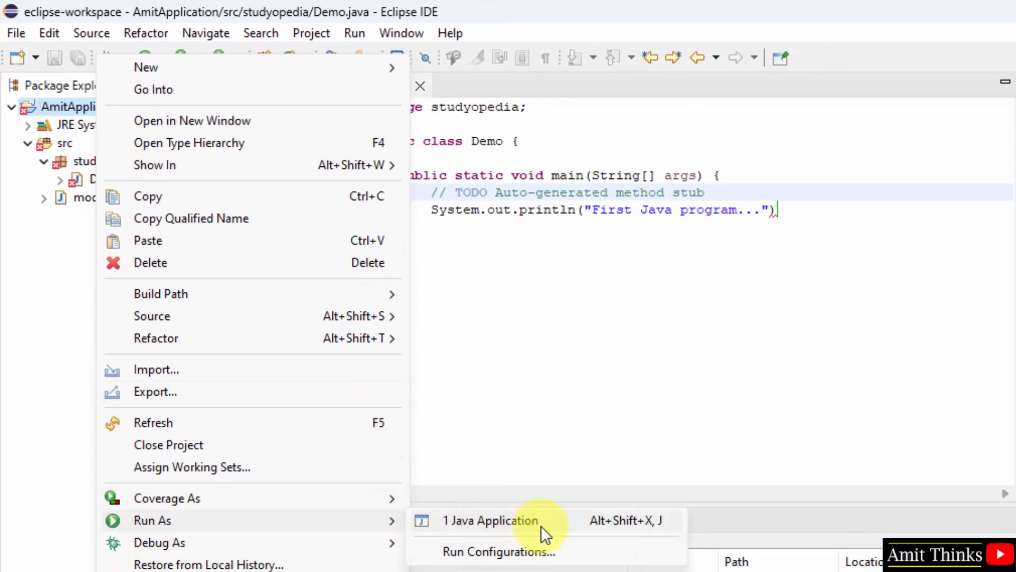
{"action": "left_click", "coordinate": [490, 520]}
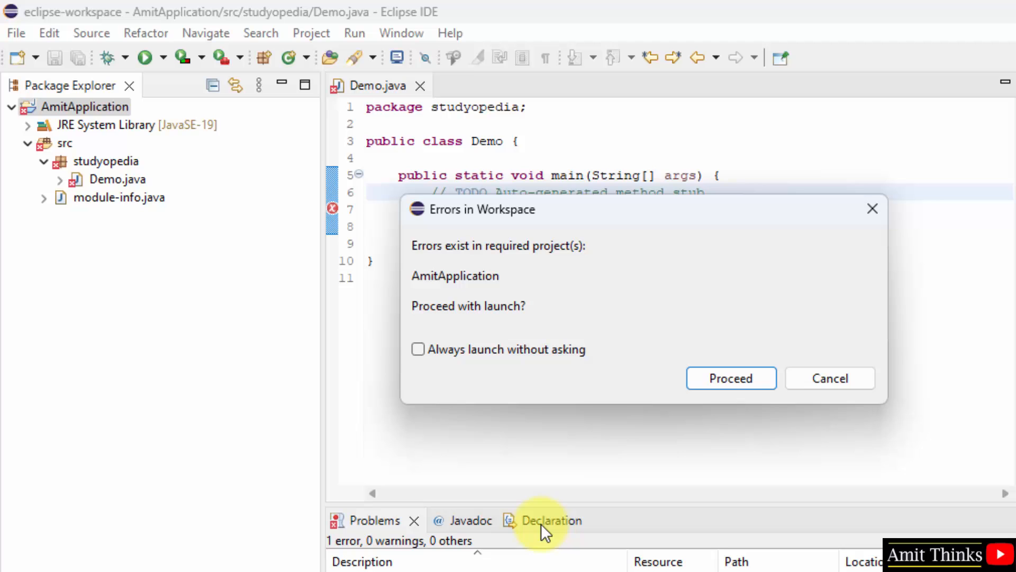
{"action": "left_click", "coordinate": [730, 378]}
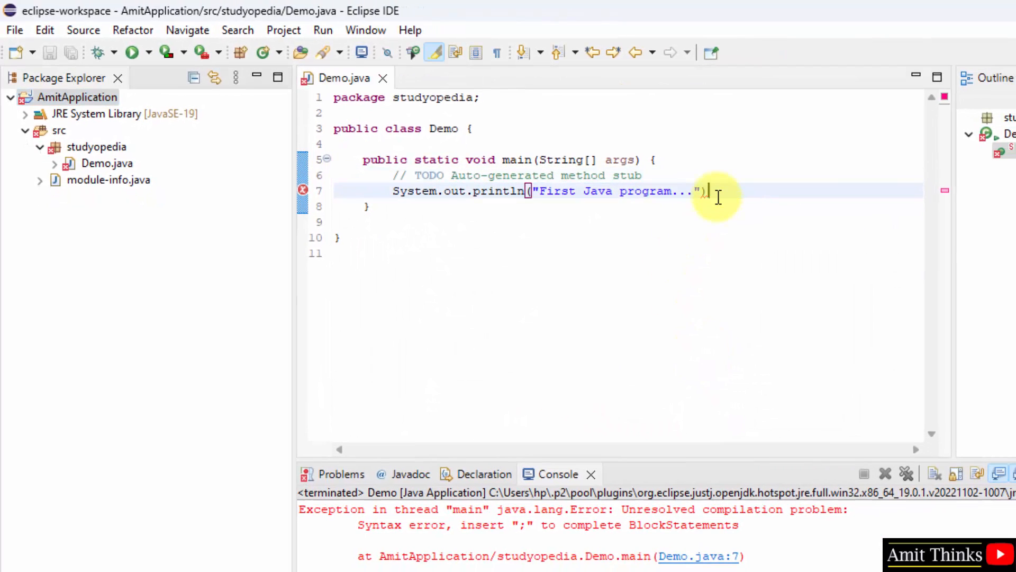
{"action": "type", "text": ");"}
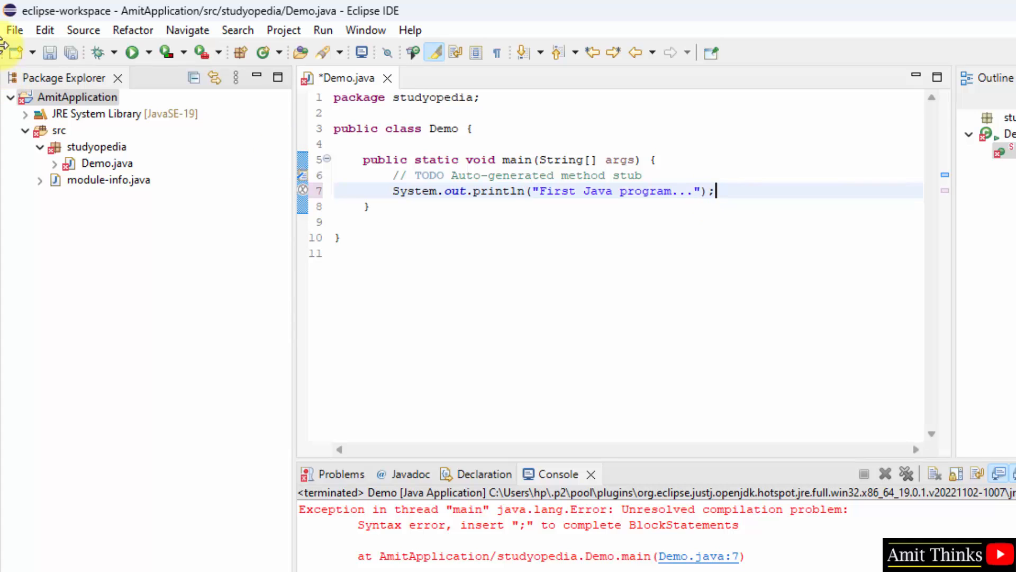